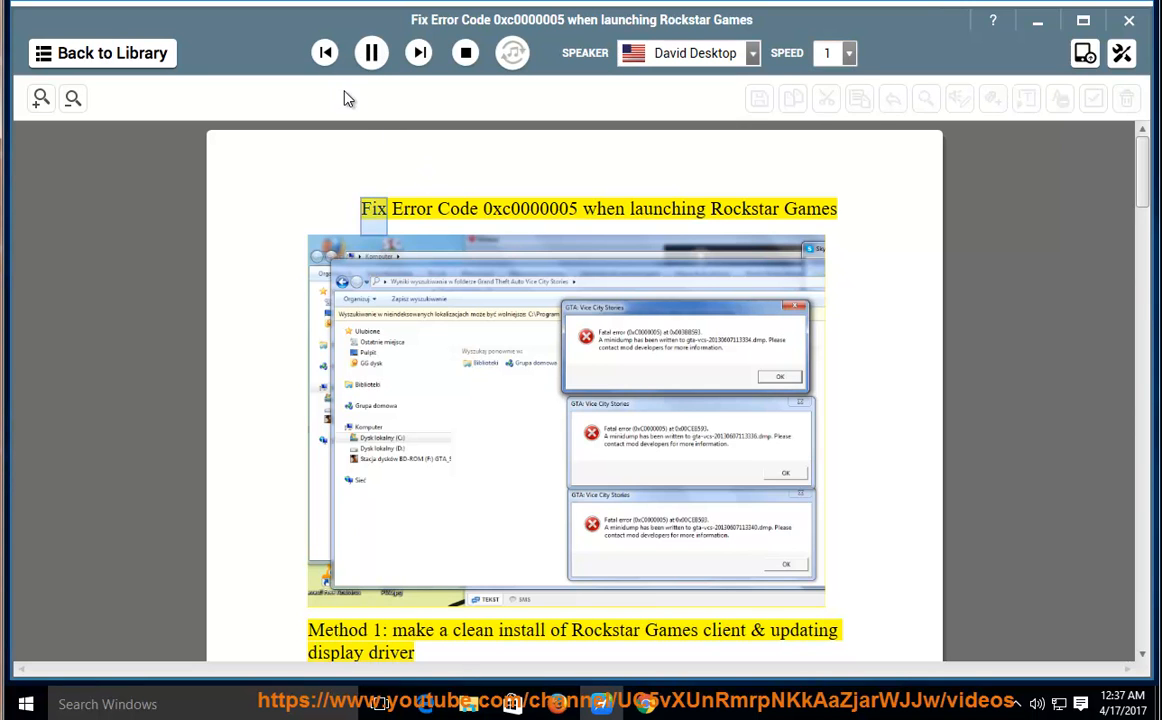
Read the guide aloud from its title through Method 1, checking volume, then grab the Social Club link and pause
{"action": "double_click", "coordinate": [530, 208]}
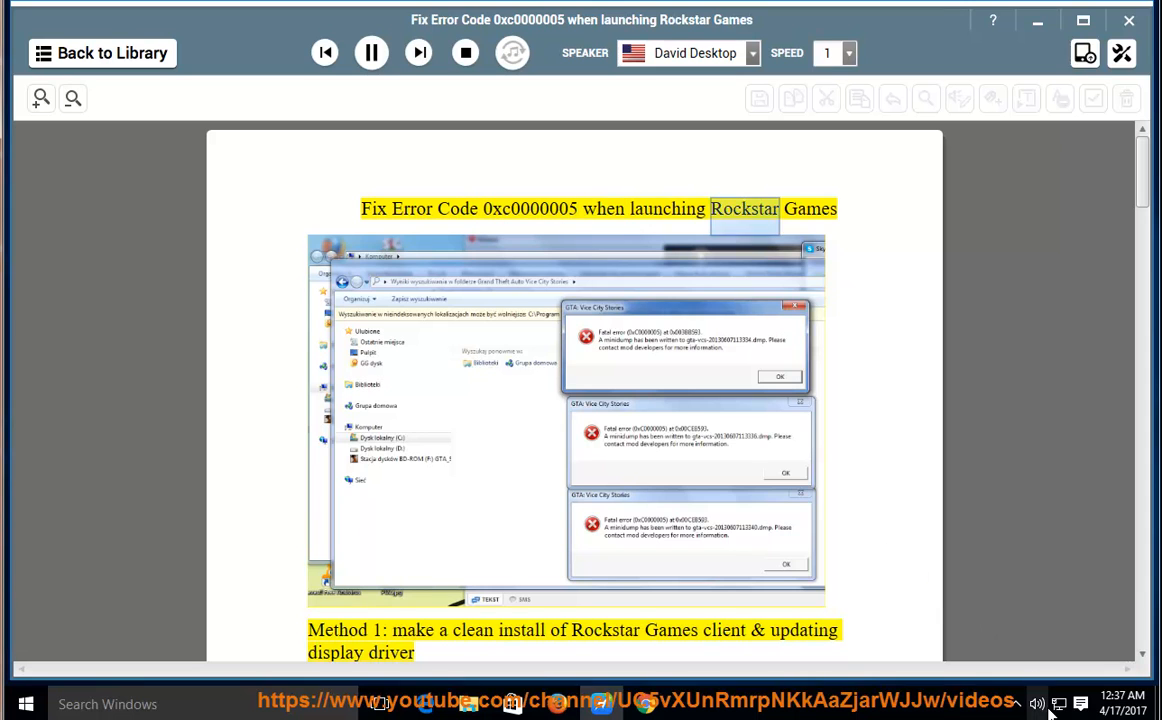
{"action": "left_click", "coordinate": [1036, 704]}
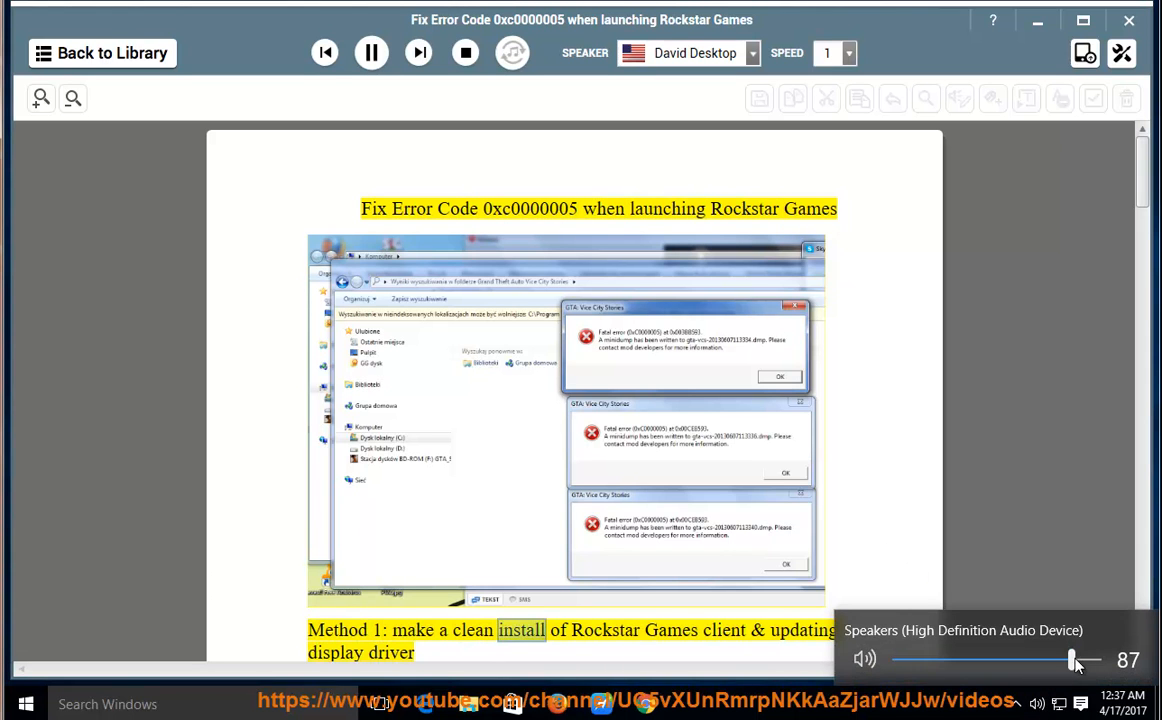
{"action": "scroll", "scroll_direction": "down", "scroll_amount": 3}
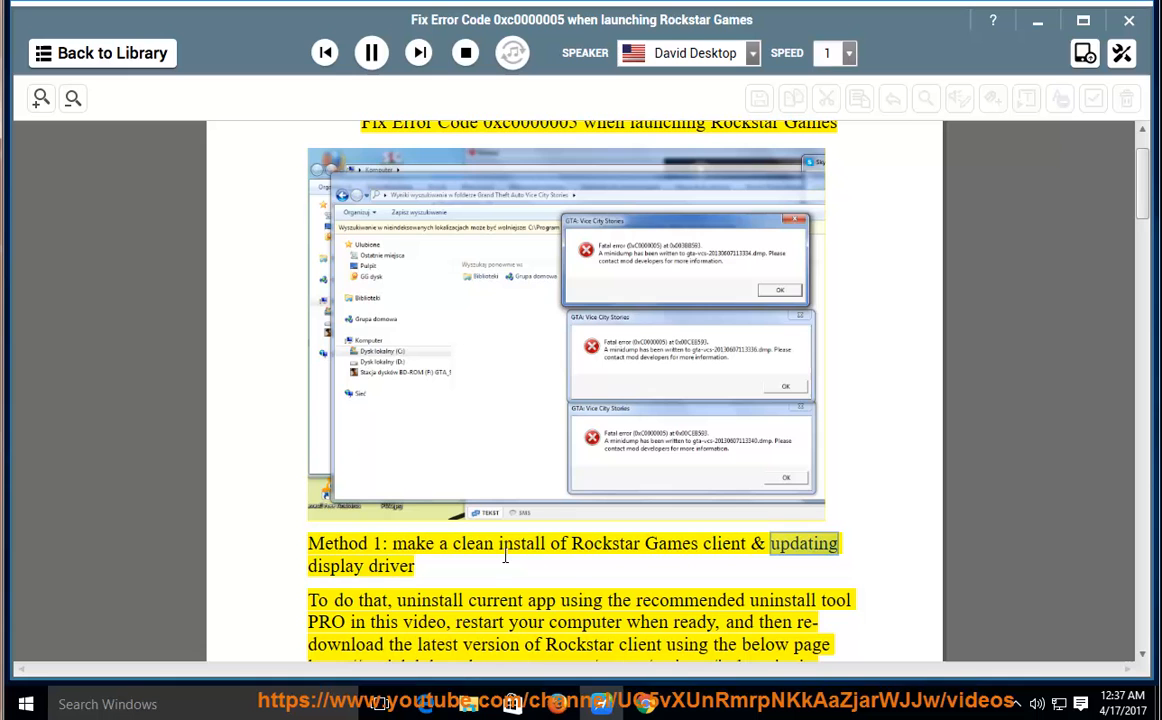
{"action": "scroll", "scroll_direction": "down", "scroll_amount": 3}
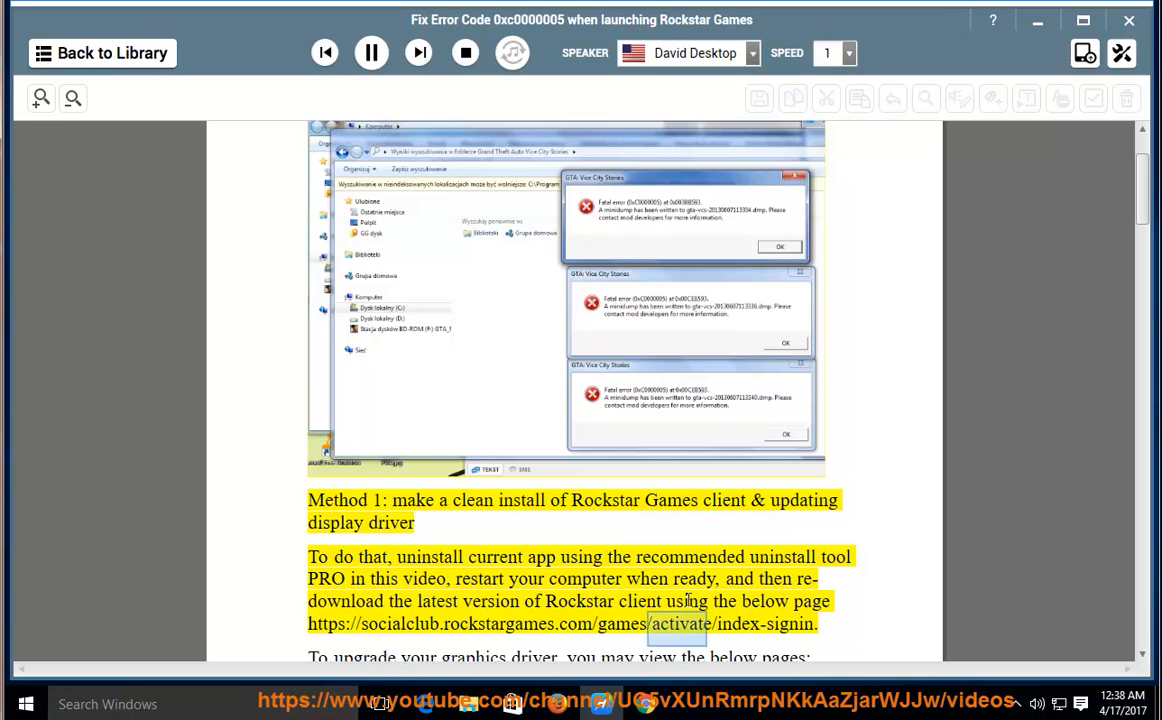
{"action": "left_click", "coordinate": [370, 52]}
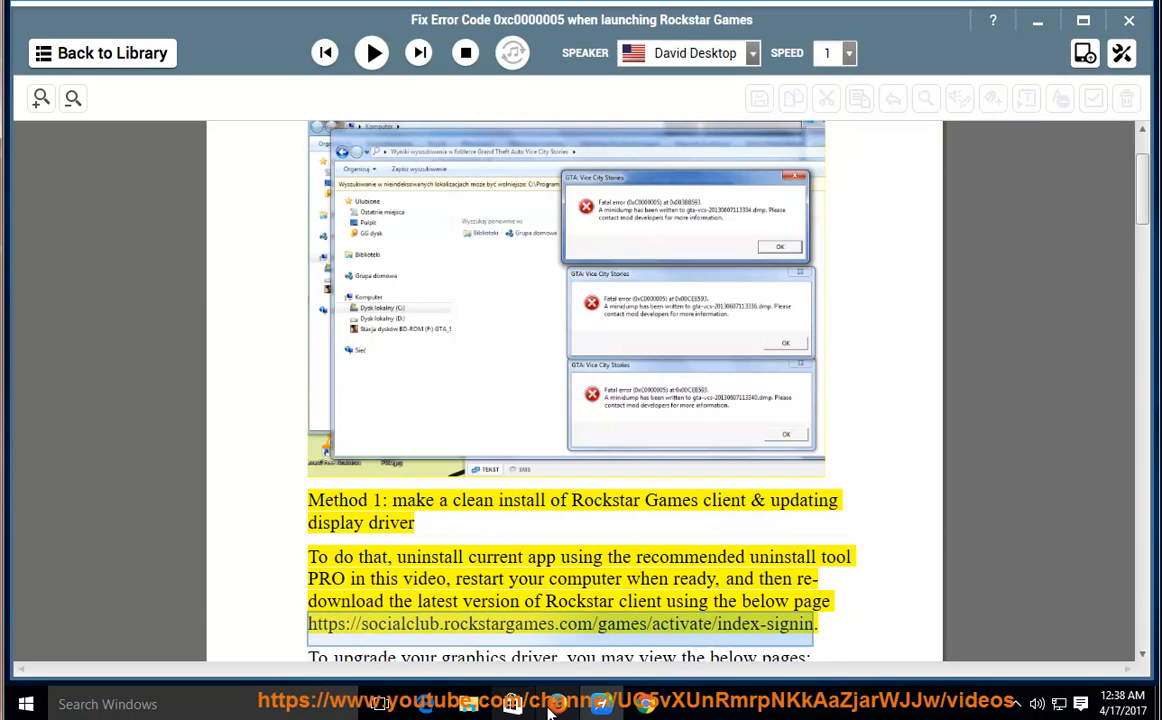
{"action": "mouse_move", "coordinate": [476, 368]}
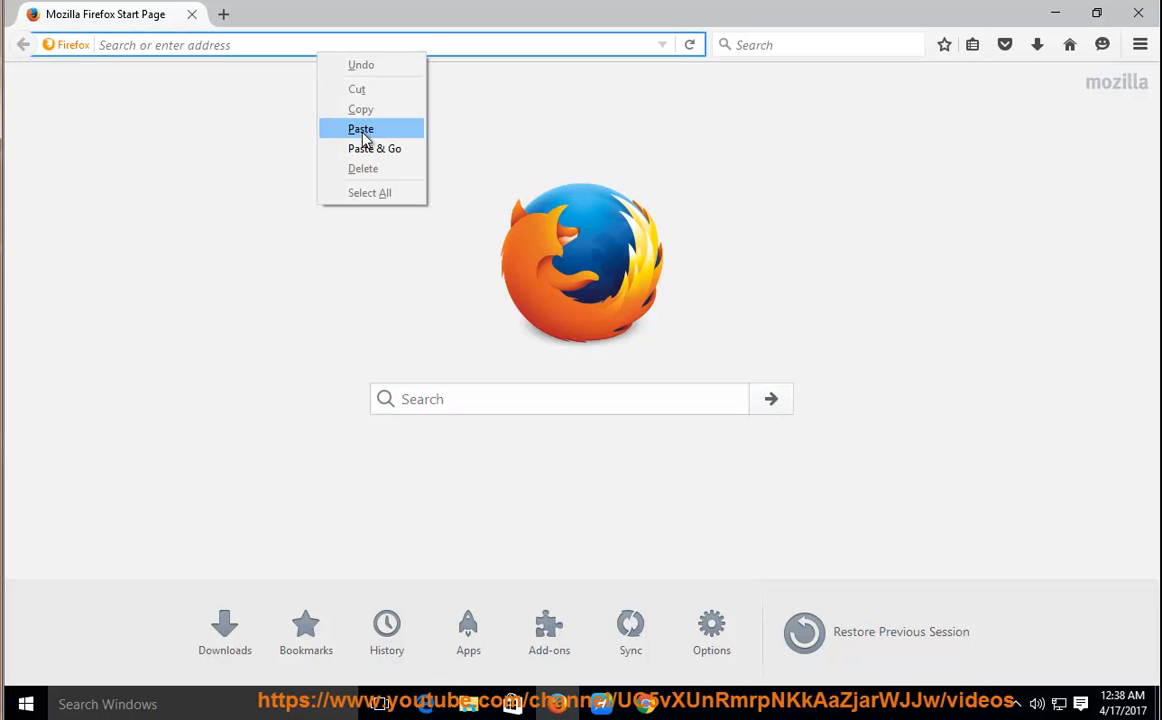
Paste and go to the copied Rockstar Social Club link in the address bar
{"action": "left_click", "coordinate": [376, 148]}
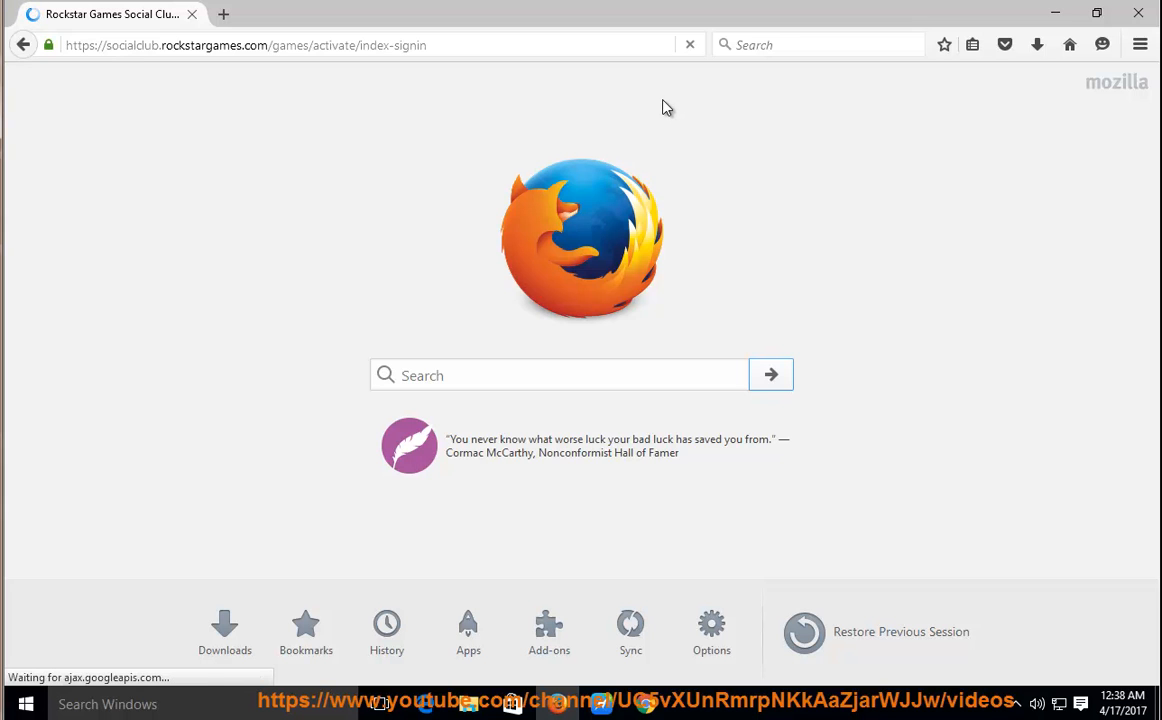
{"action": "mouse_move", "coordinate": [652, 112]}
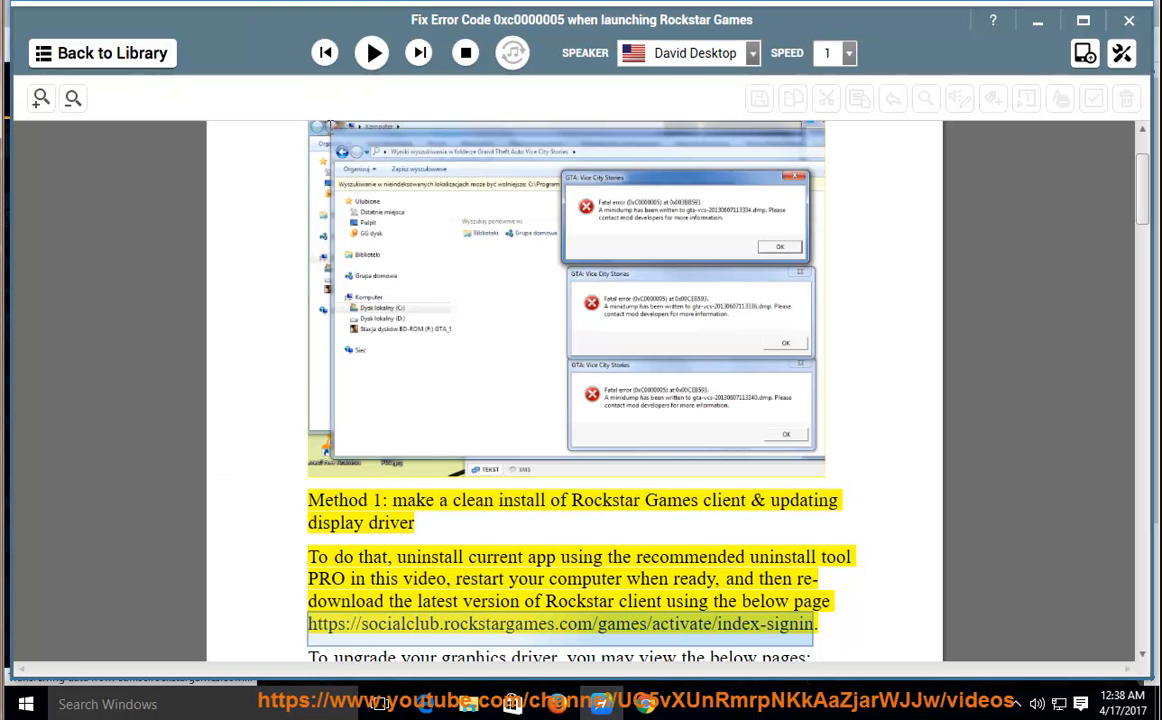
Resume reading through the AMD, Intel, NVIDIA and Adobe driver links to the Method 2 heading
{"action": "left_click", "coordinate": [370, 52]}
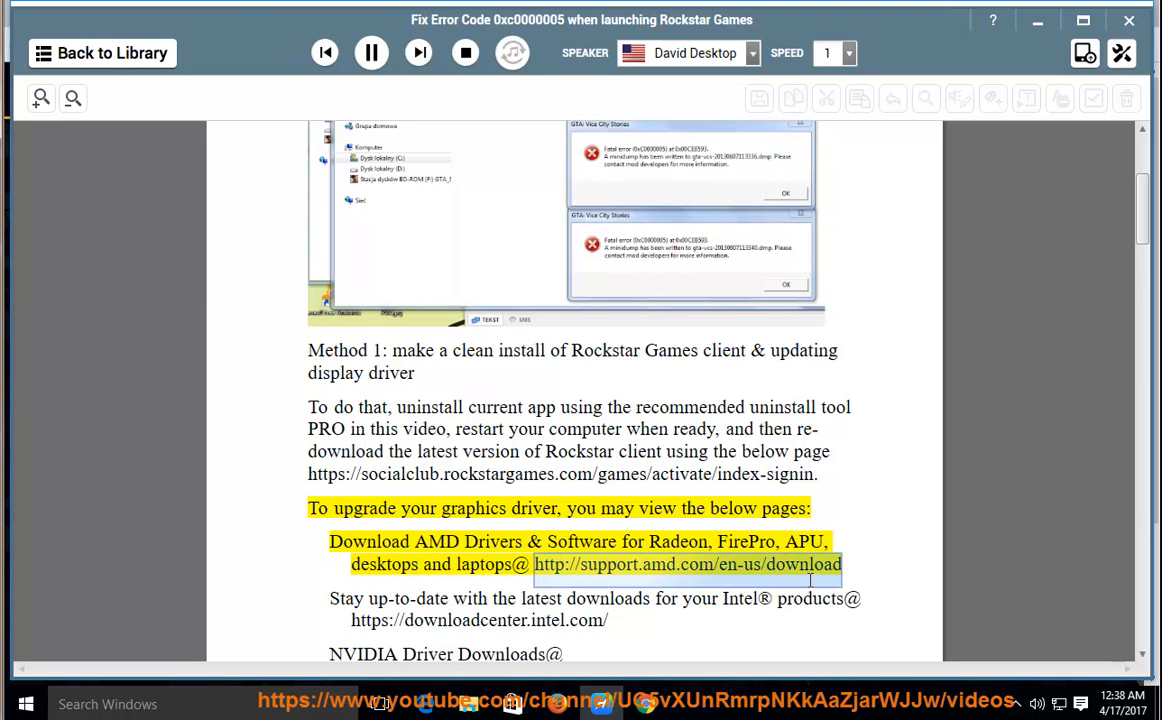
{"action": "mouse_move", "coordinate": [796, 580]}
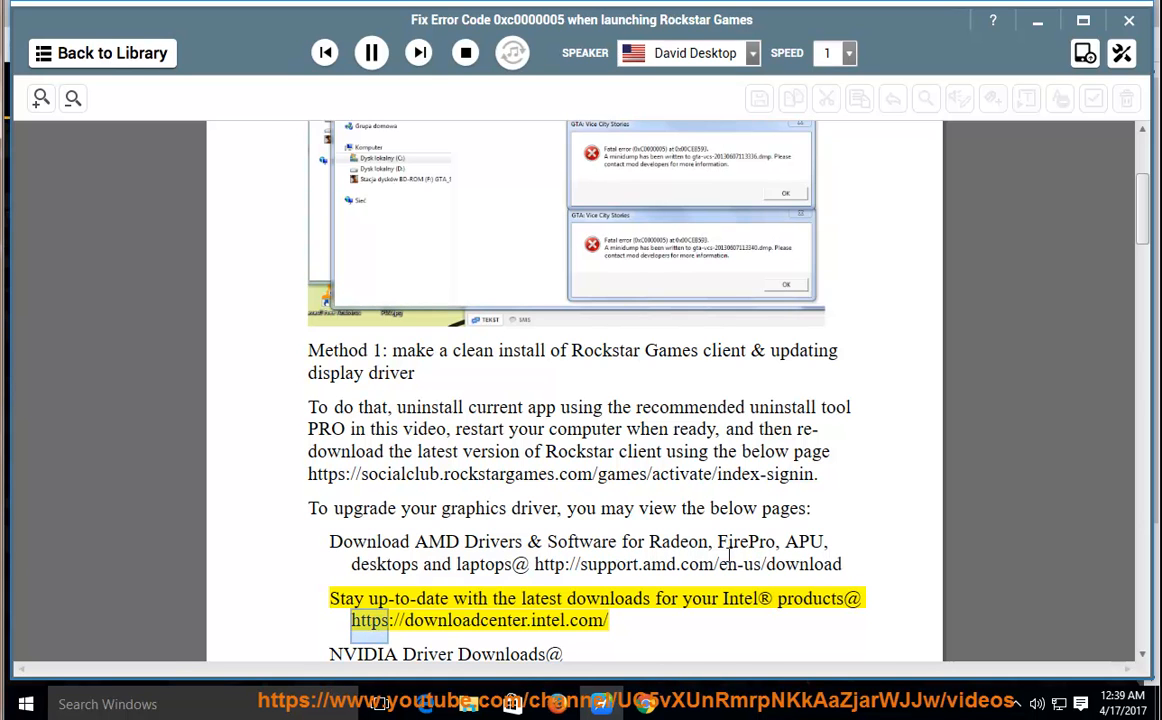
{"action": "scroll", "scroll_direction": "down", "scroll_amount": 3}
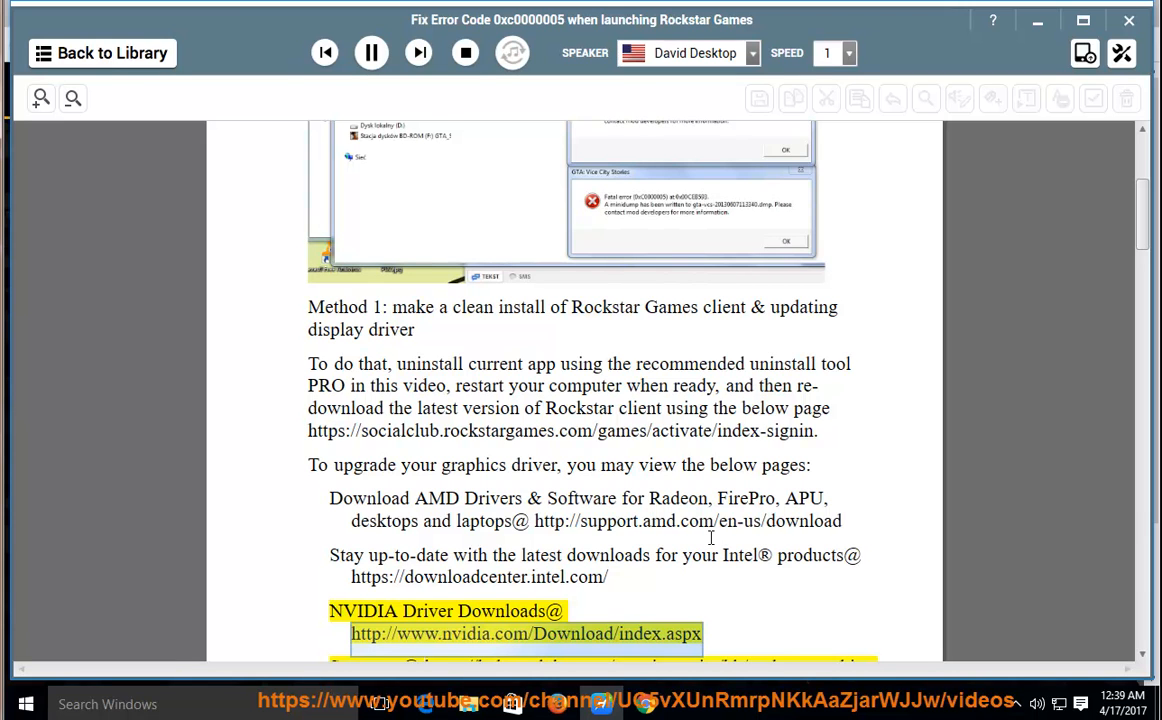
{"action": "scroll", "scroll_direction": "down", "scroll_amount": 3}
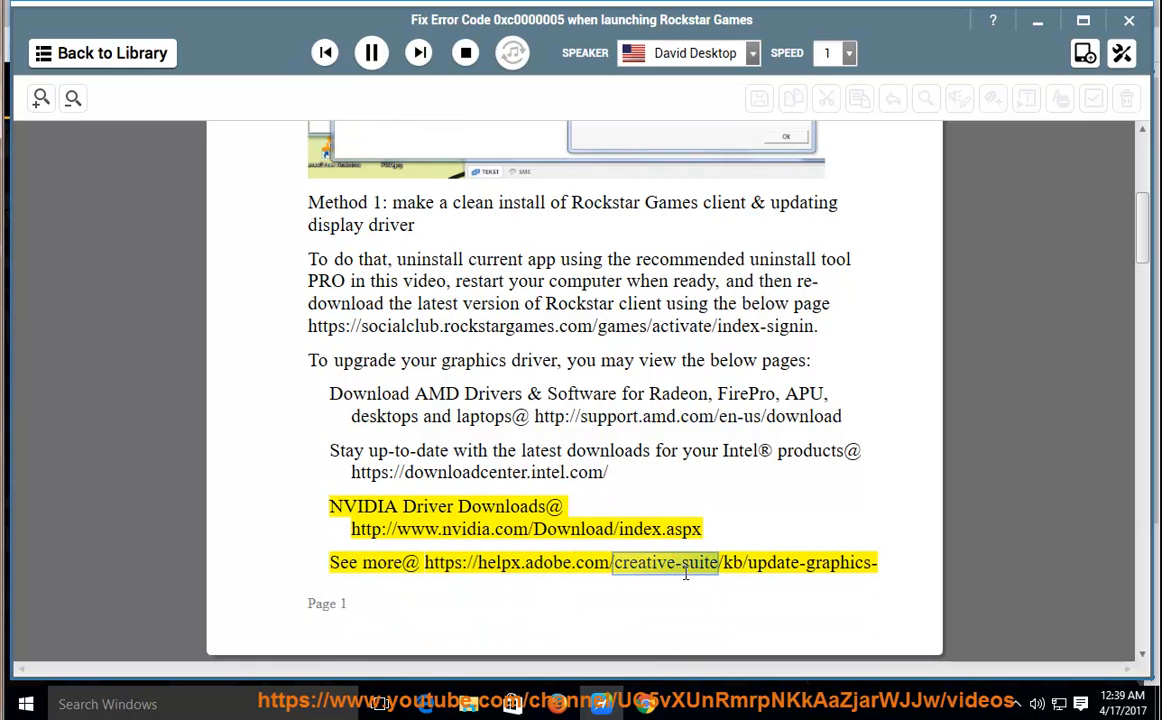
{"action": "scroll", "scroll_direction": "down", "scroll_amount": 3}
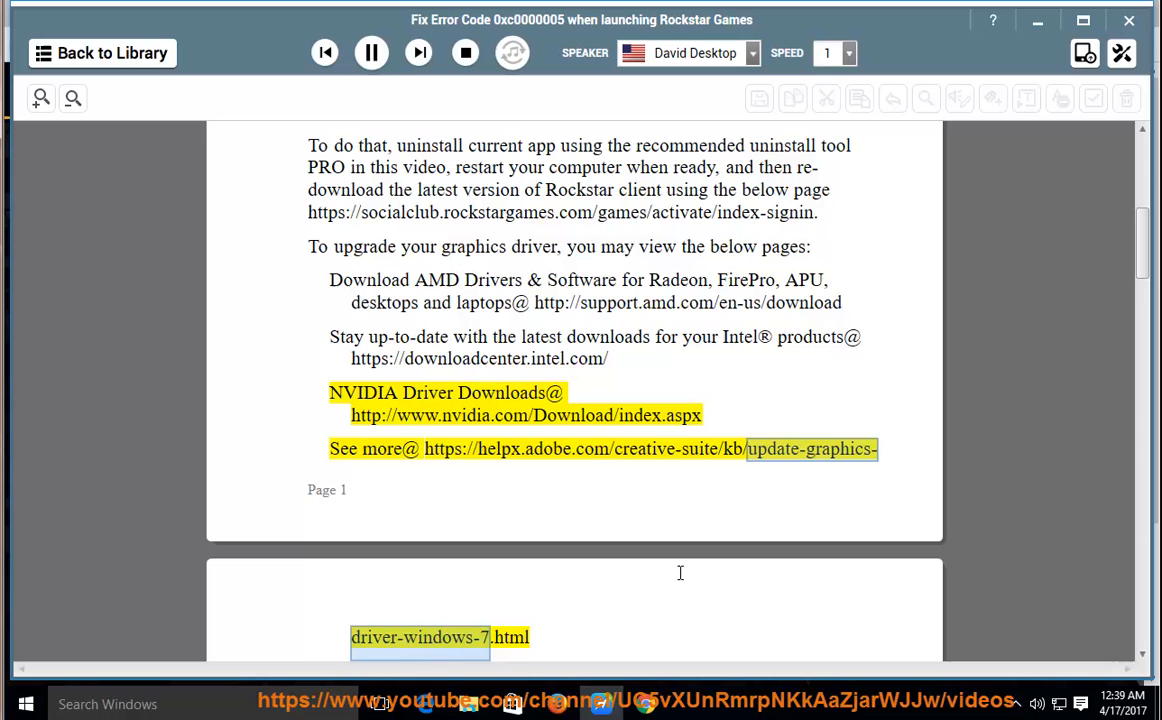
{"action": "scroll", "scroll_direction": "down", "scroll_amount": 3}
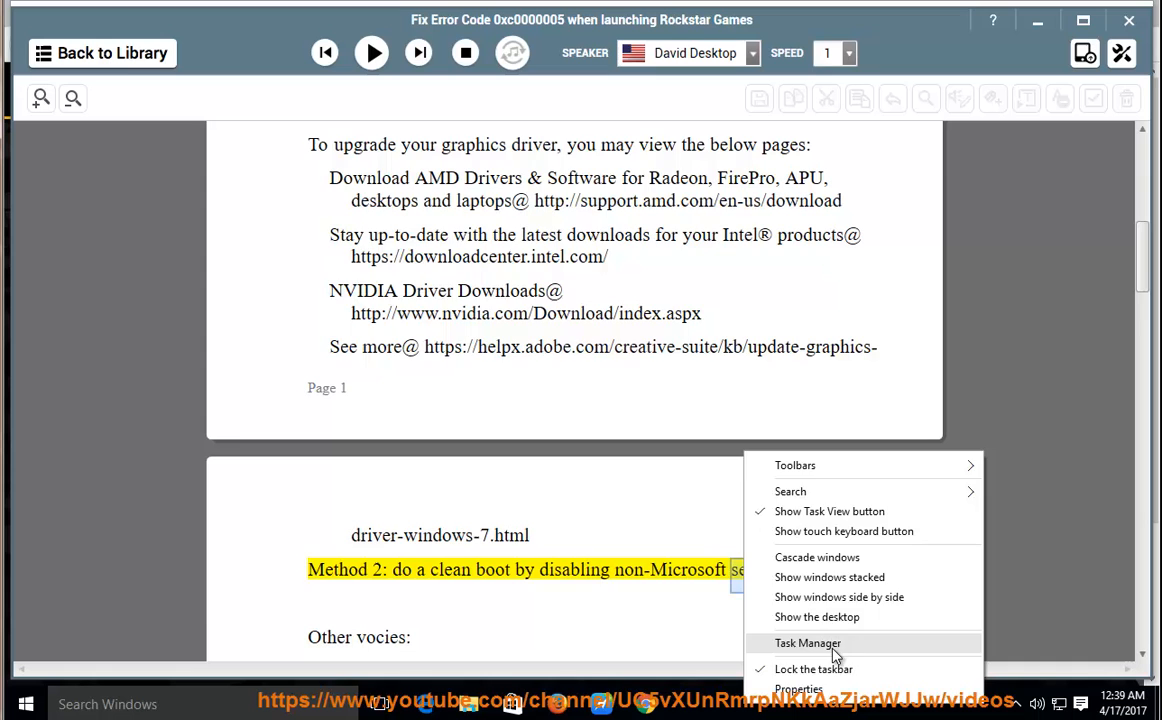
Disable the AVG UI (Re)Starter and Microsoft OneDrive startup items in Task Manager and close it
{"action": "left_click", "coordinate": [808, 644]}
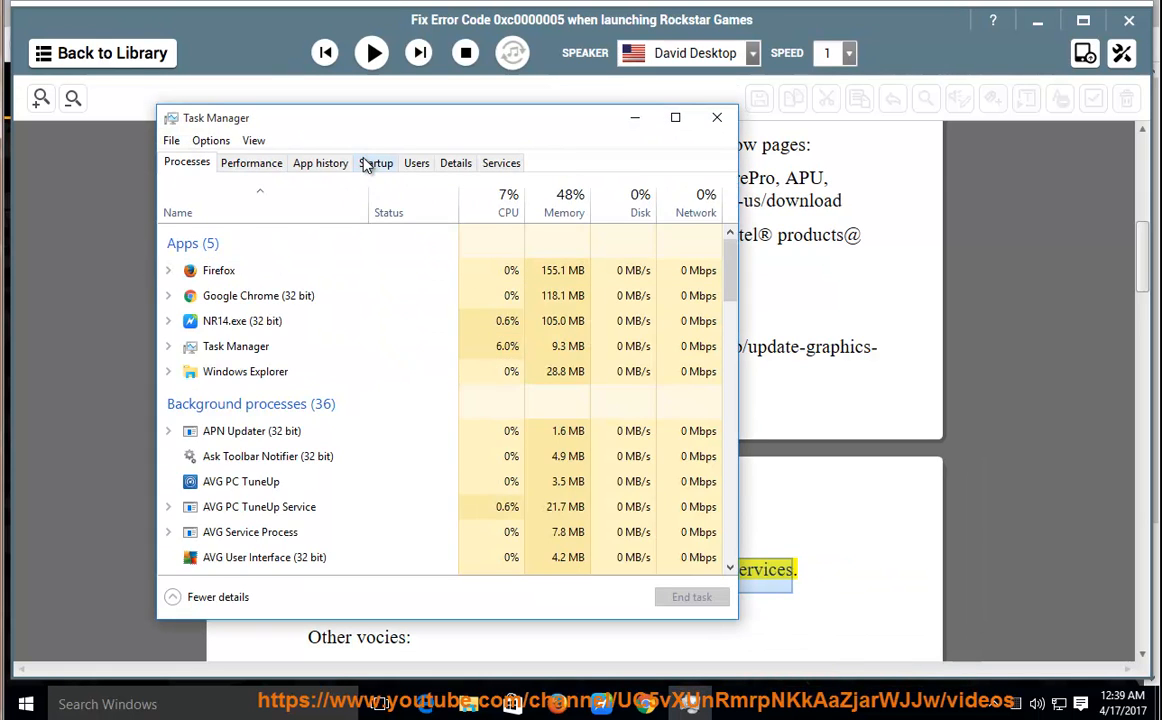
{"action": "left_click", "coordinate": [376, 162]}
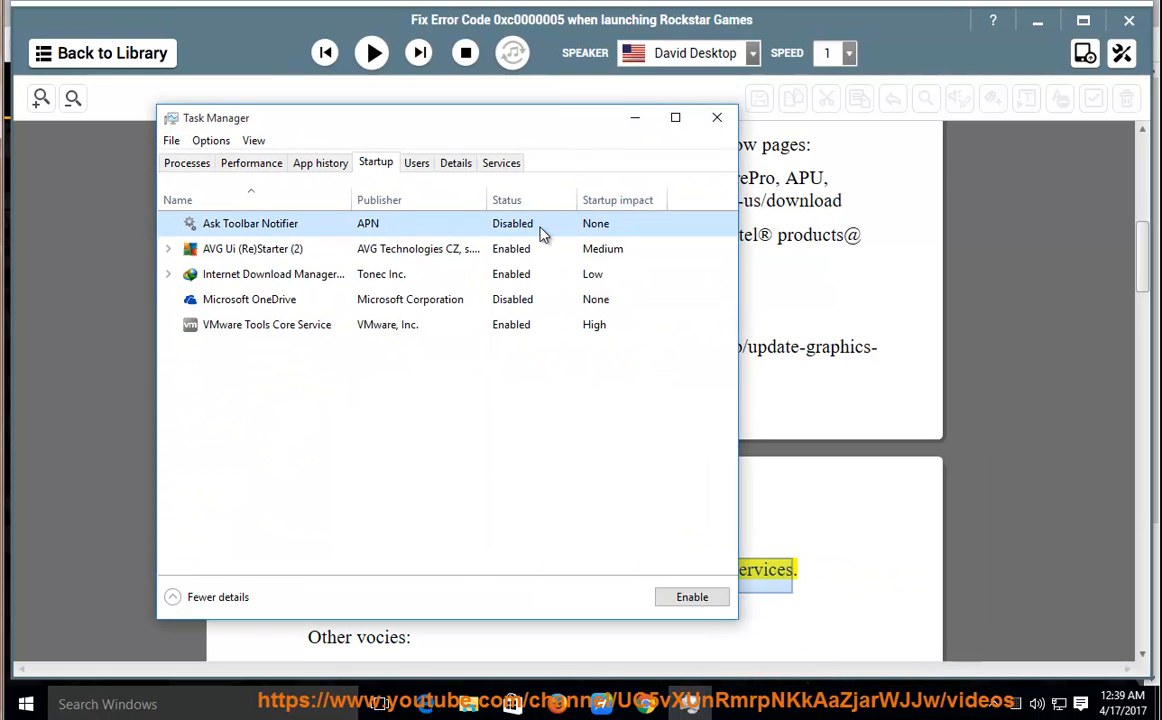
{"action": "left_click", "coordinate": [252, 248]}
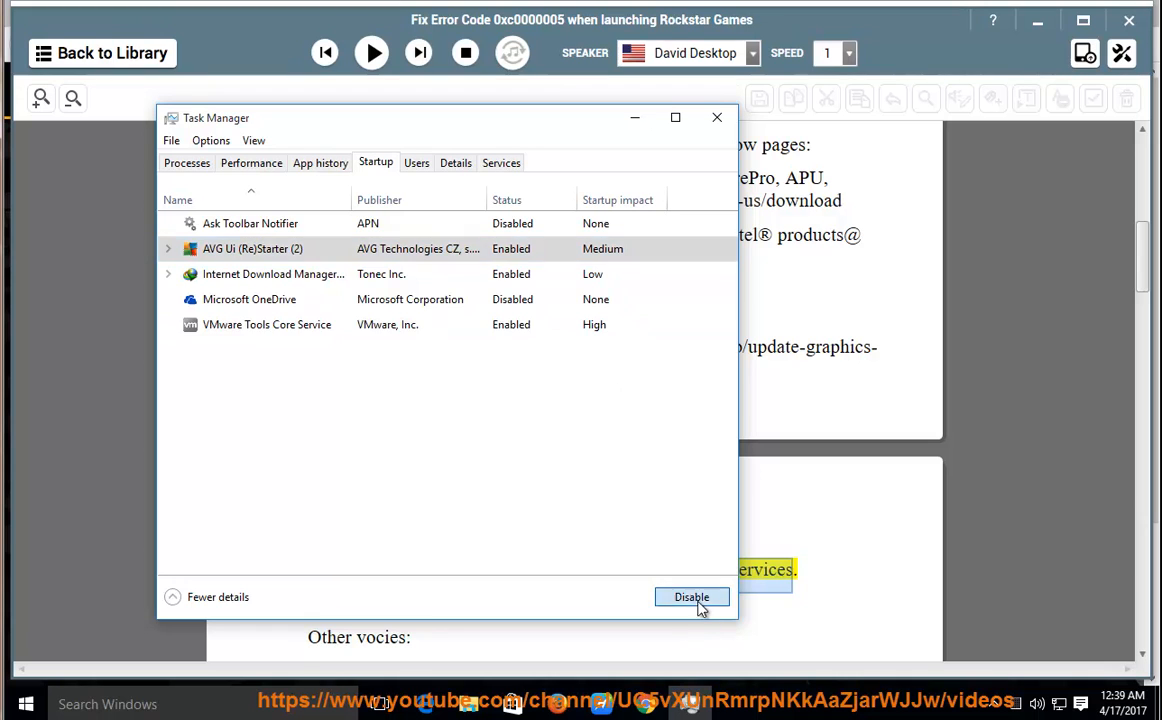
{"action": "left_click", "coordinate": [692, 596]}
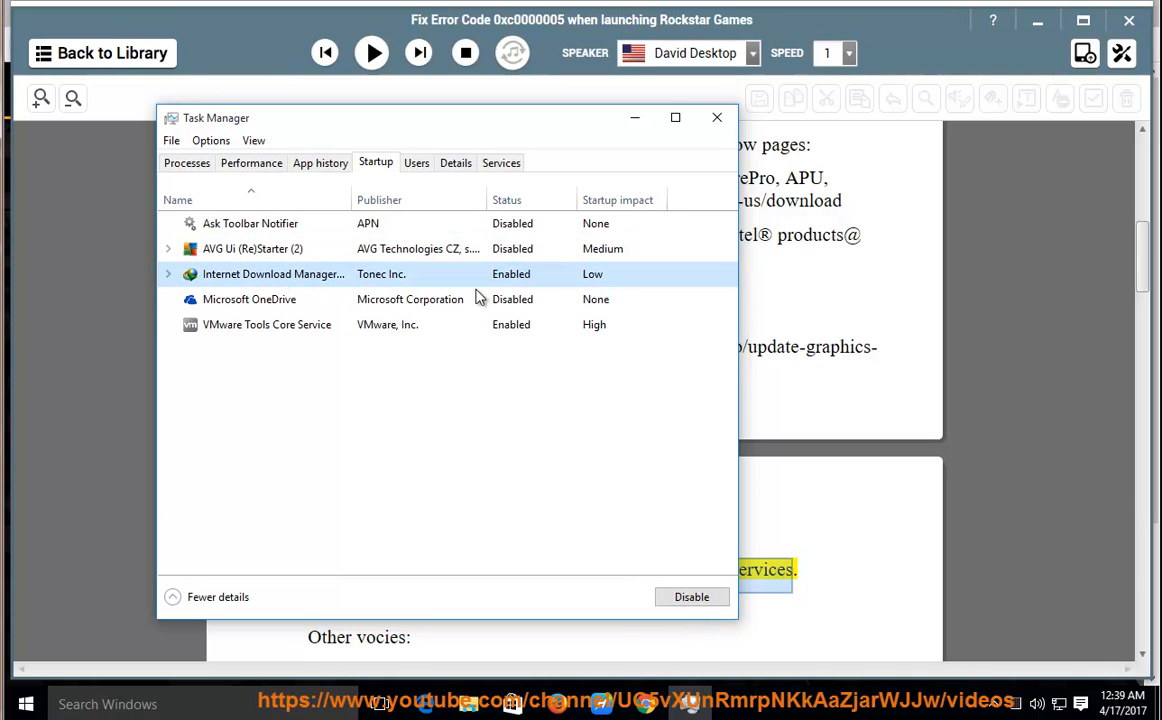
{"action": "left_click", "coordinate": [248, 300]}
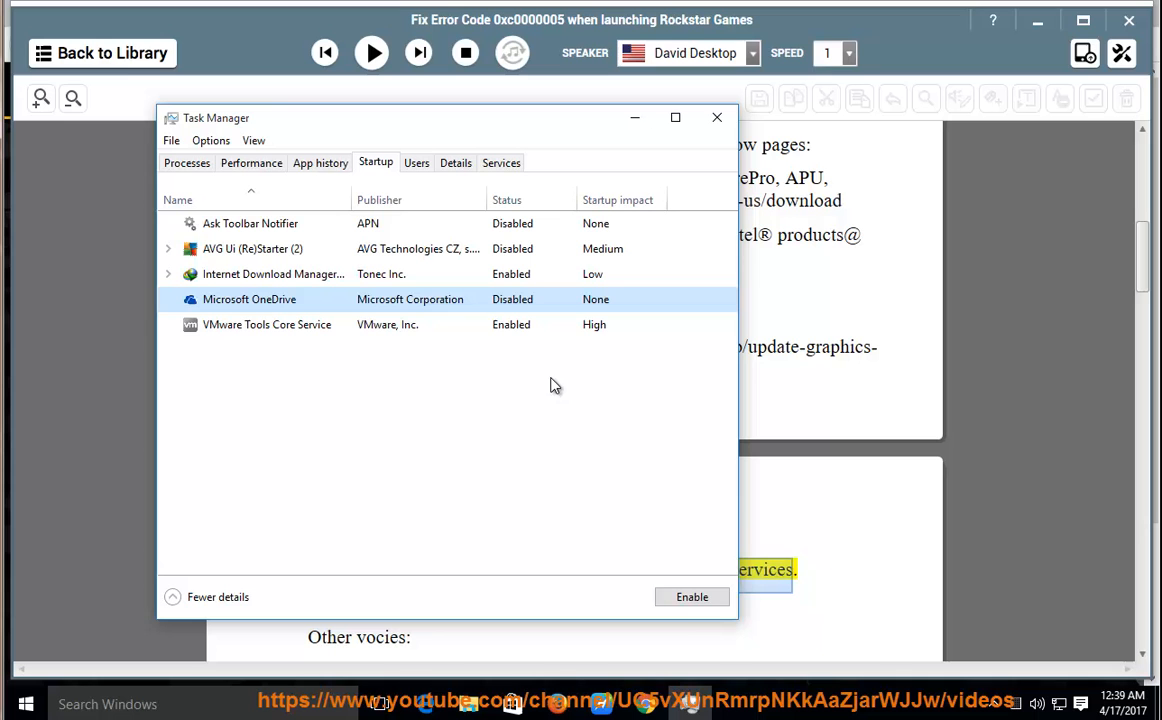
{"action": "left_click", "coordinate": [716, 118]}
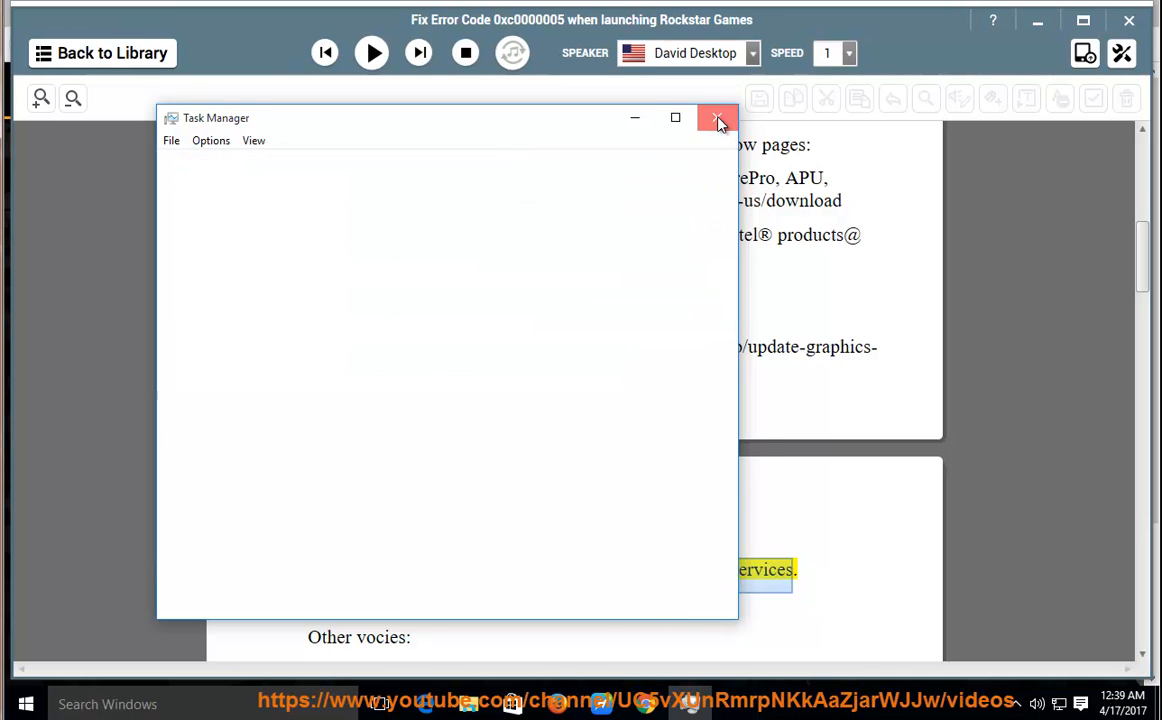
Run MSCONFIG and view the Services list in System Configuration
{"action": "left_click", "coordinate": [716, 118]}
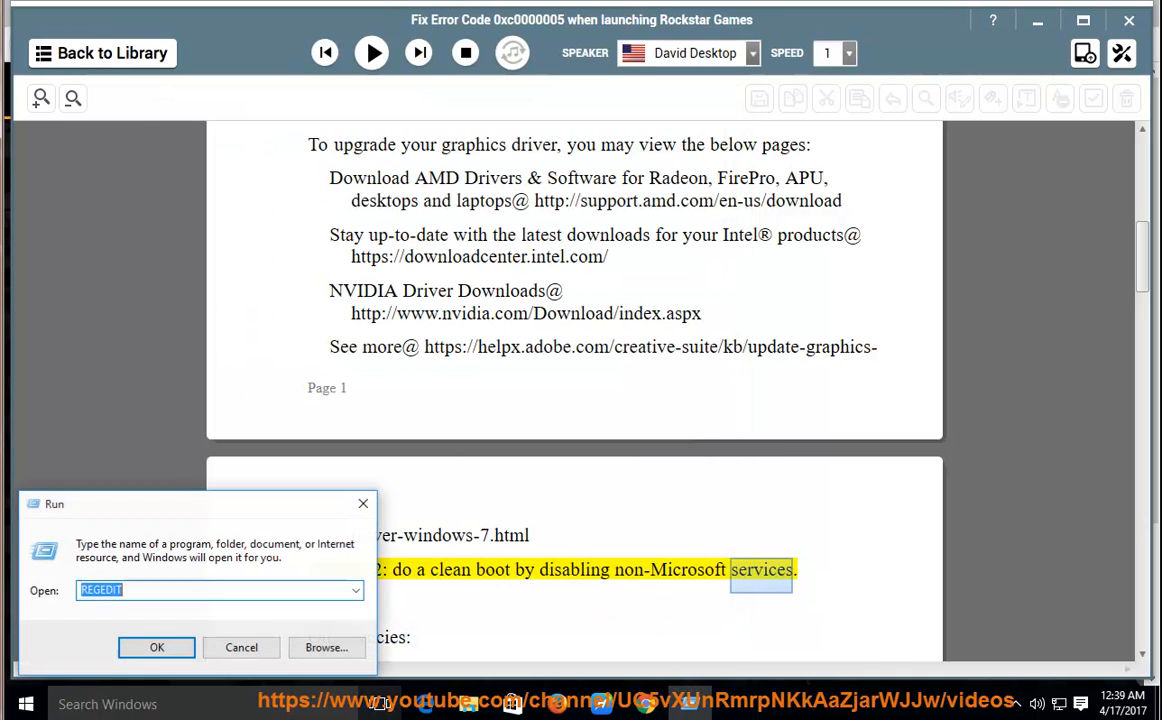
{"action": "type", "text": "MSCONFIG"}
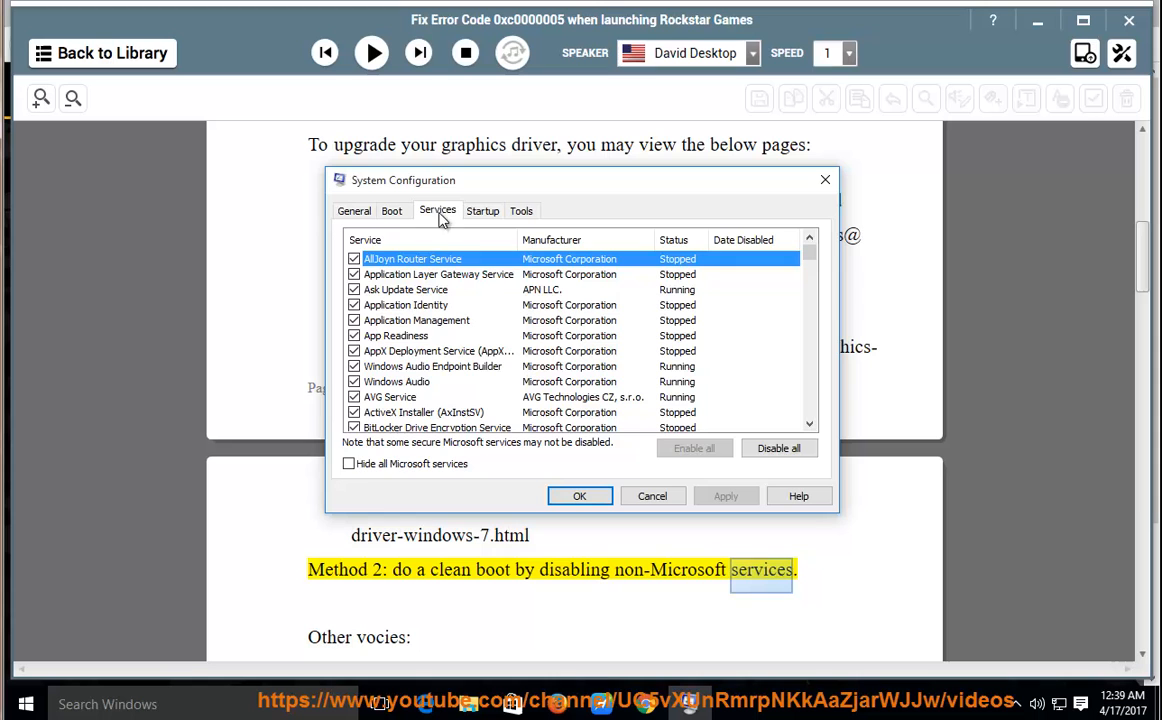
{"action": "left_click", "coordinate": [348, 464]}
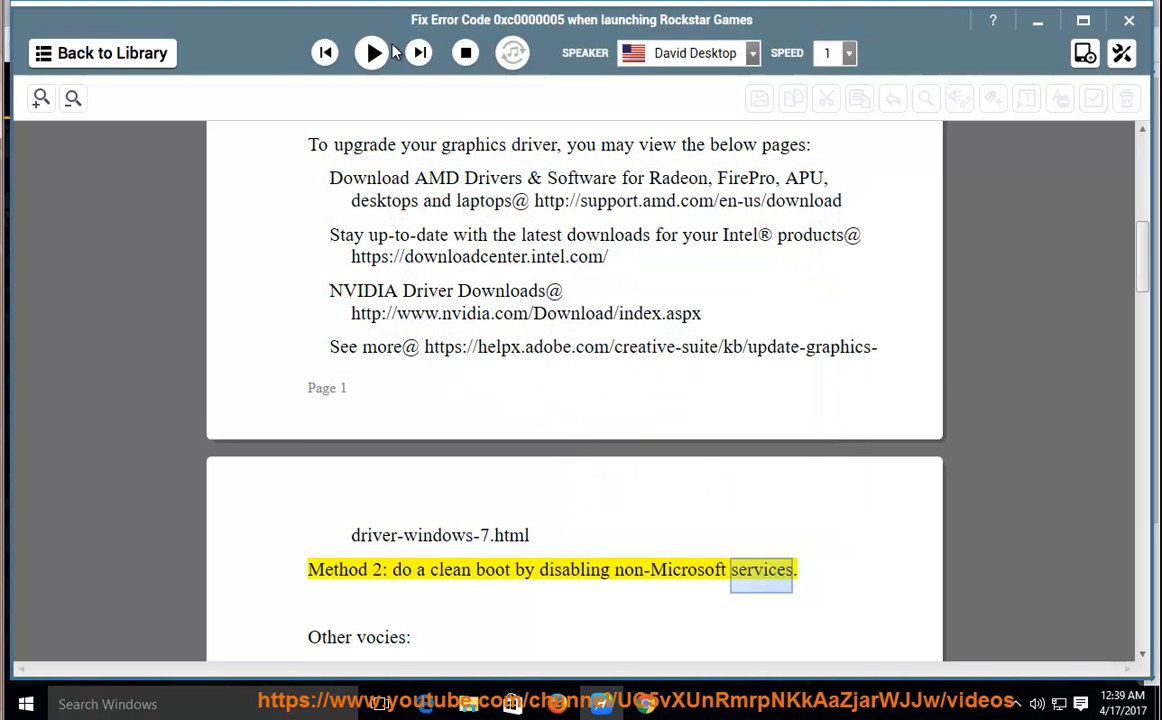
Resume reading from 'then' through the nvstream and cfg.dat / pc_settings.bin backup steps
{"action": "left_click", "coordinate": [370, 52]}
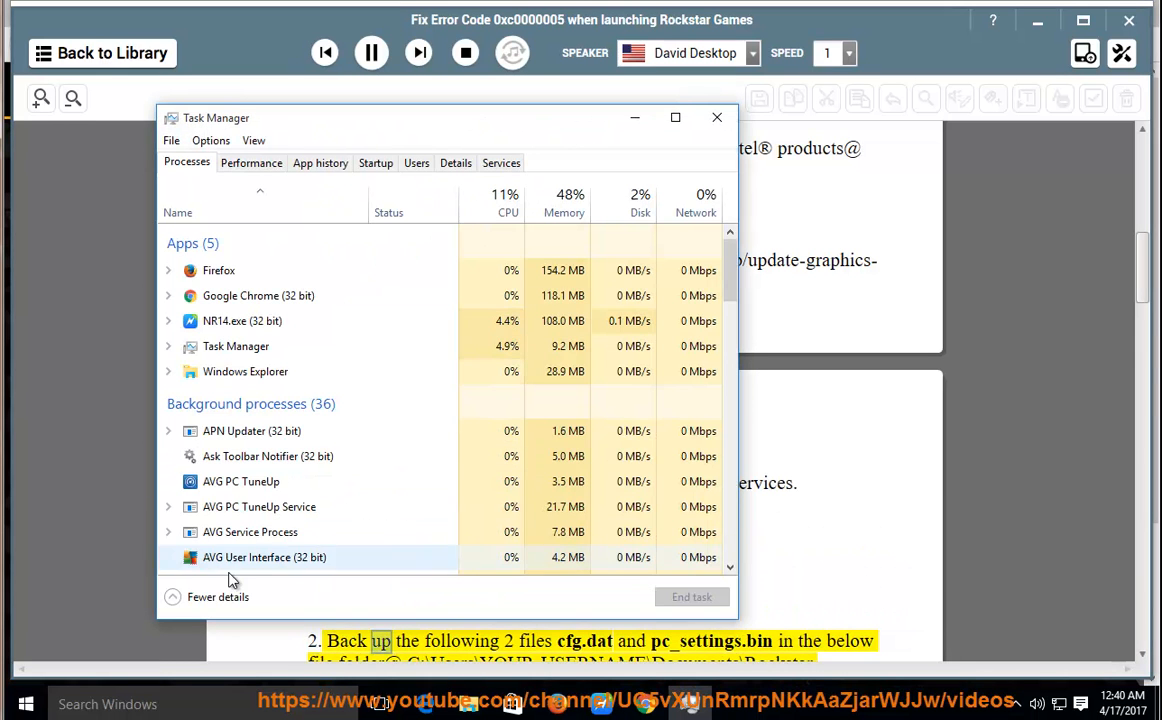
{"action": "left_click", "coordinate": [716, 116]}
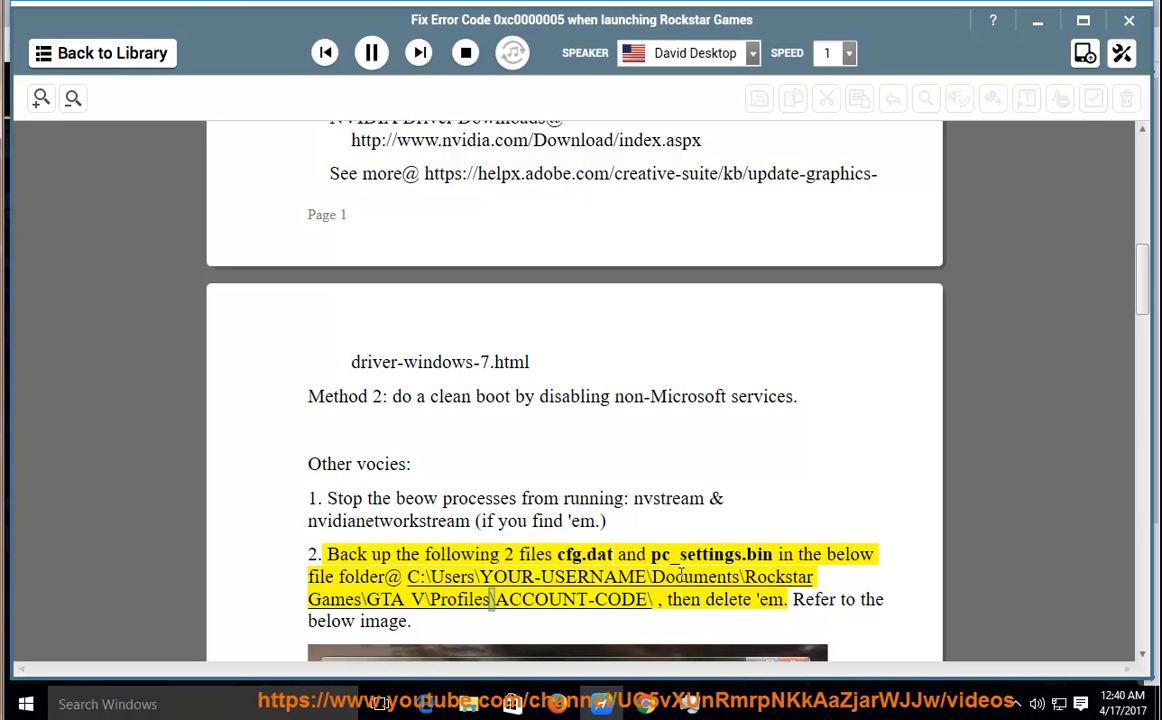
{"action": "double_click", "coordinate": [684, 600]}
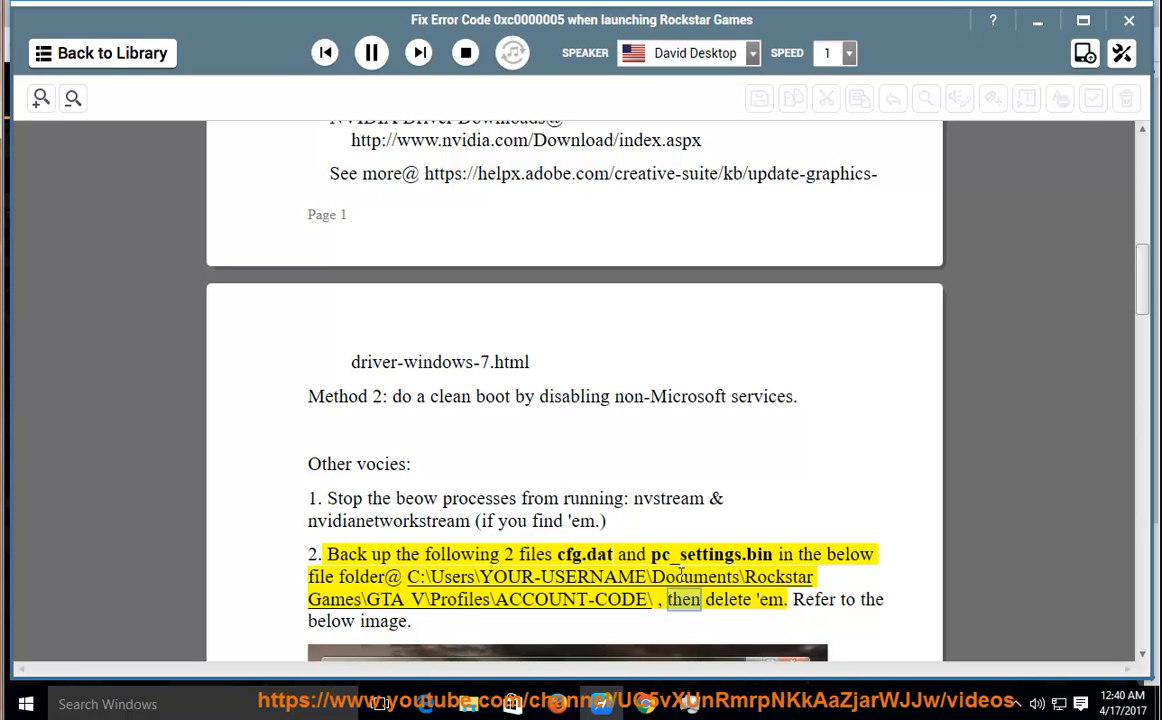
{"action": "scroll", "scroll_direction": "down", "scroll_amount": 3}
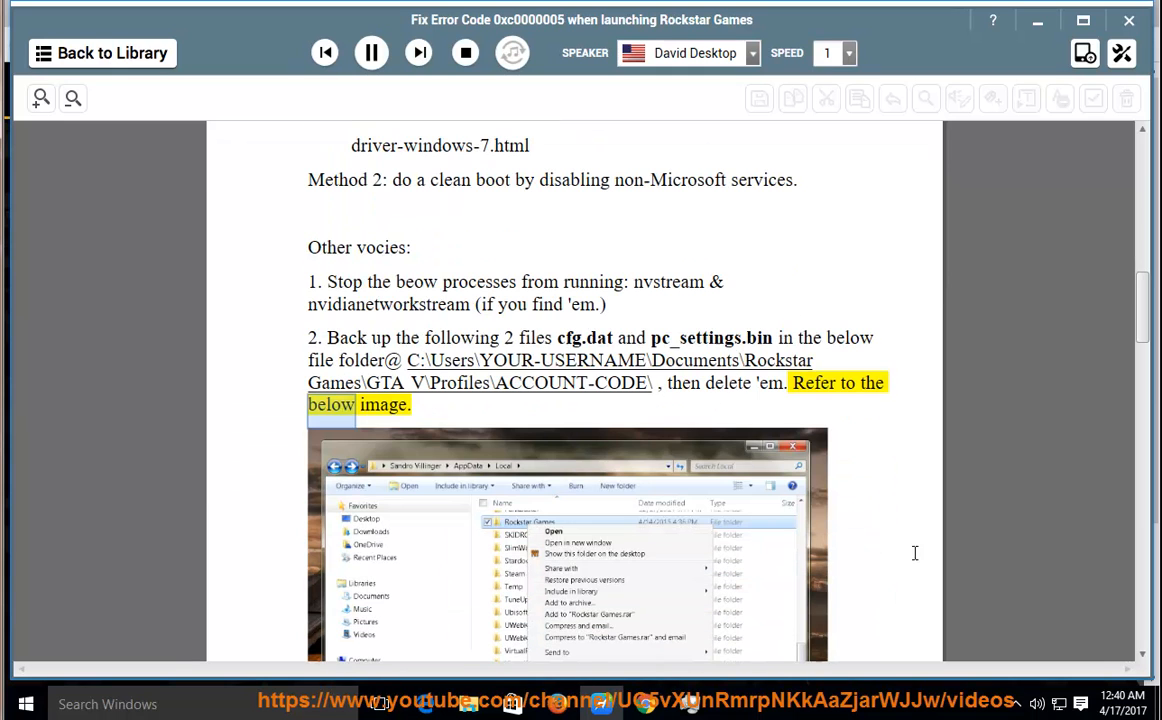
{"action": "scroll", "scroll_direction": "down", "scroll_amount": 3}
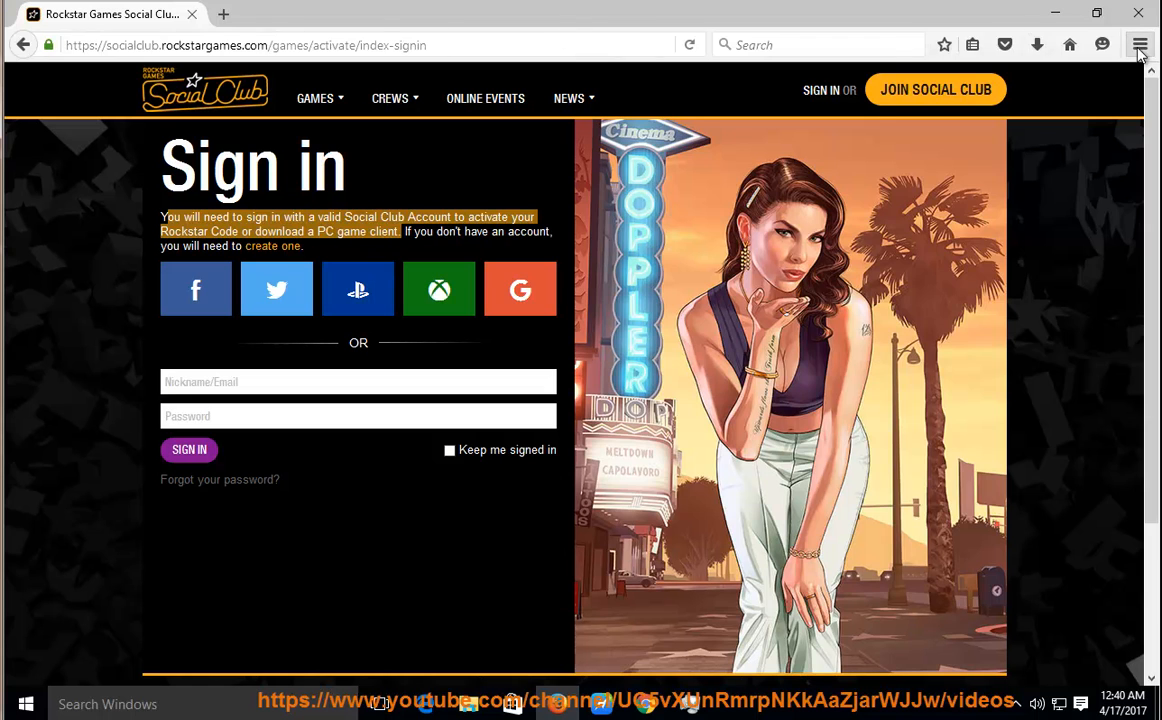
View the add-ons manager showing IDM integration disabled, then close Firefox with both tabs
{"action": "left_click", "coordinate": [1140, 44]}
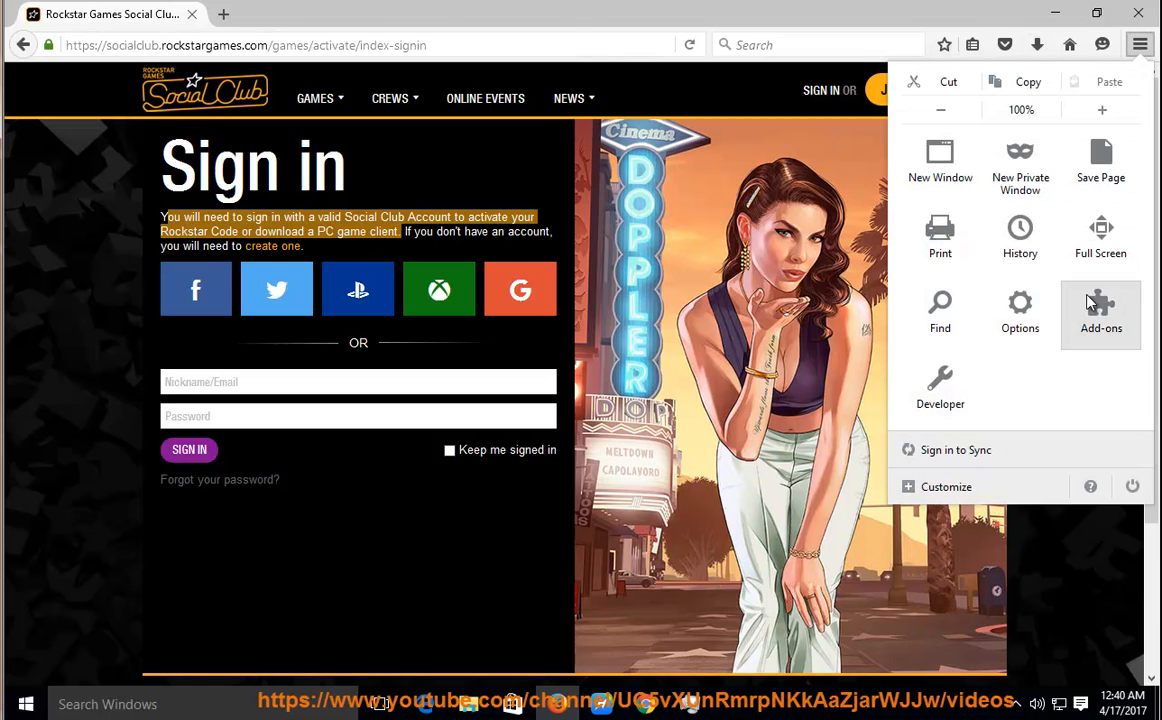
{"action": "left_click", "coordinate": [1100, 312]}
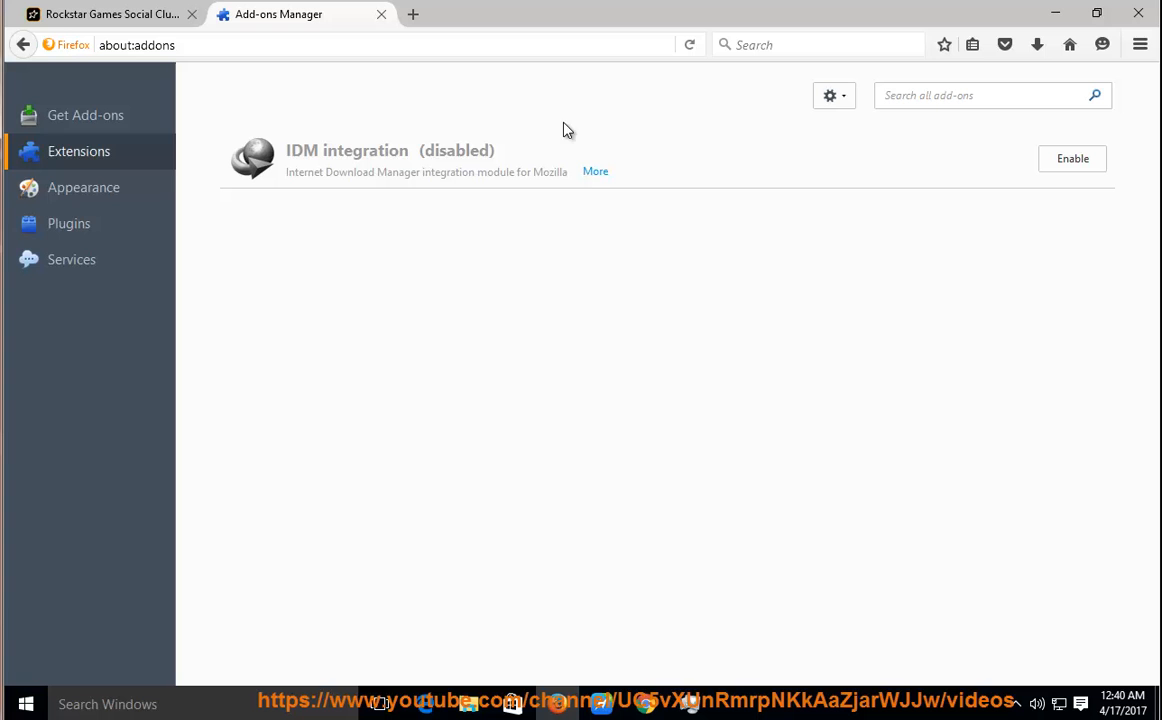
{"action": "mouse_move", "coordinate": [1138, 12]}
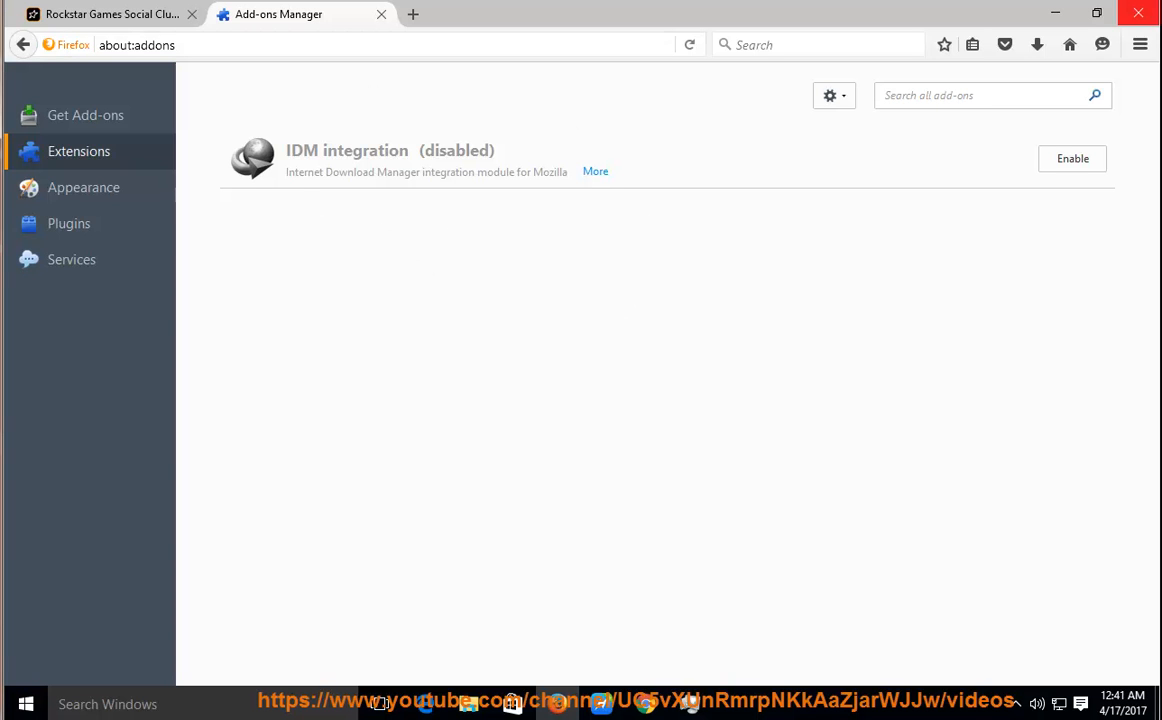
{"action": "left_click", "coordinate": [1138, 12]}
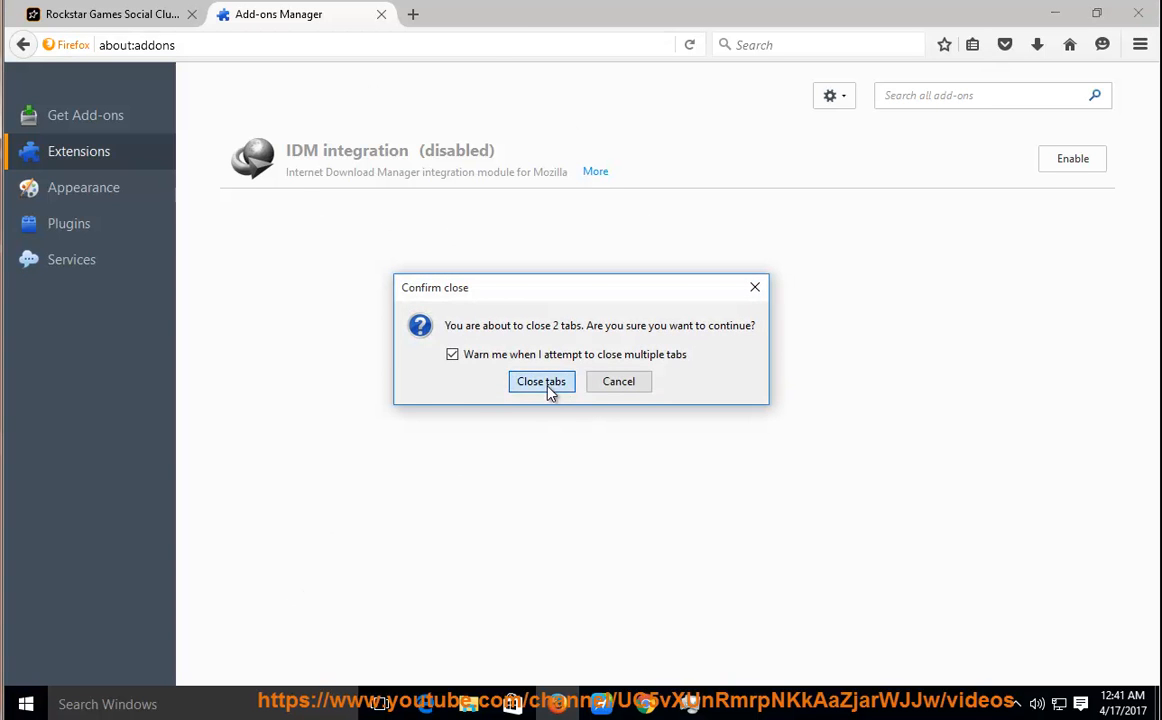
{"action": "left_click", "coordinate": [540, 380]}
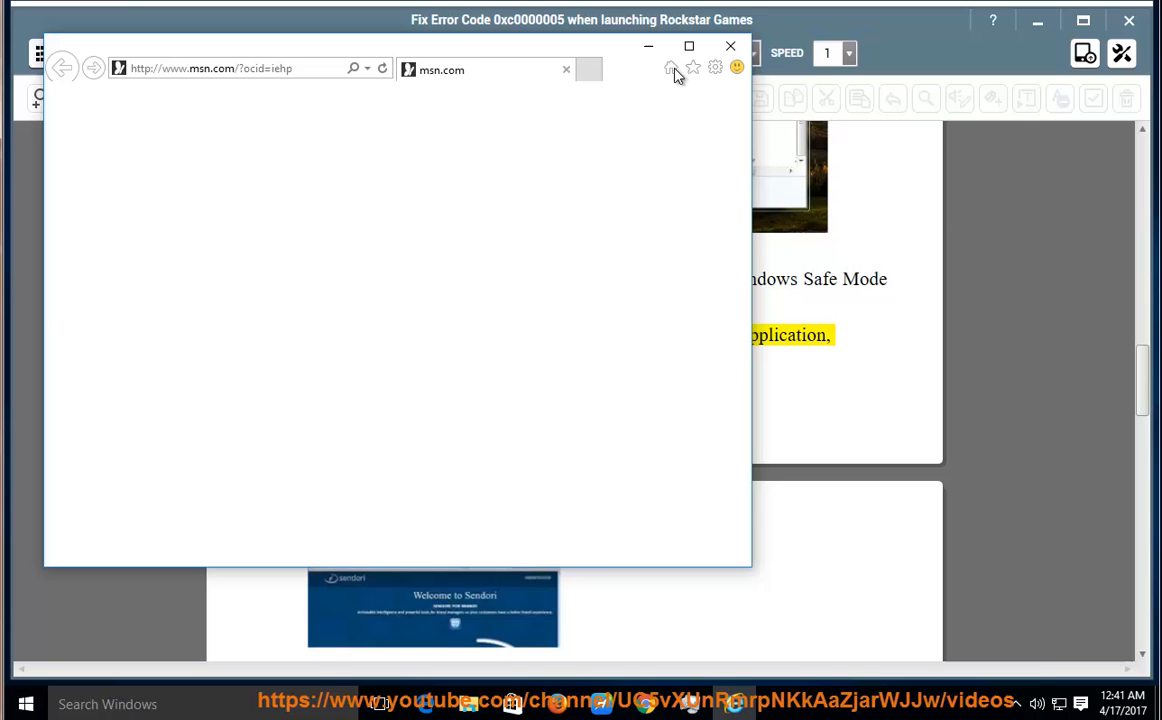
Check in Internet options > Programs > Manage add-ons that IDM integration is disabled, then close the dialogs
{"action": "left_click", "coordinate": [716, 68]}
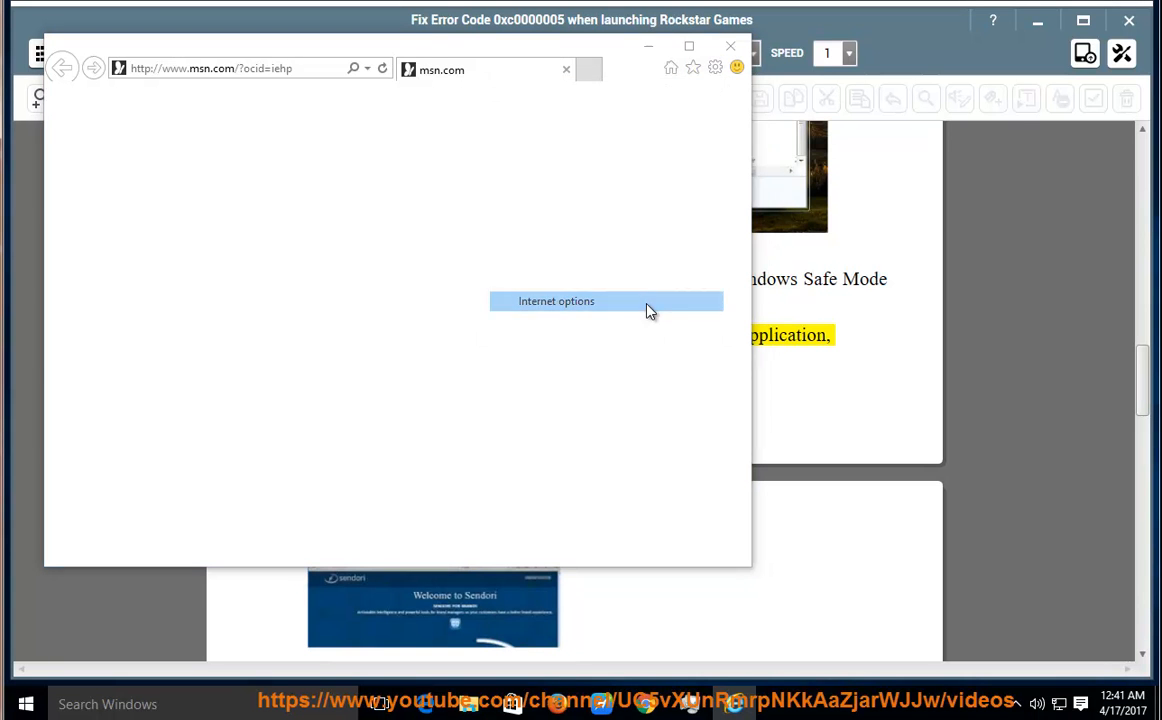
{"action": "left_click", "coordinate": [556, 300]}
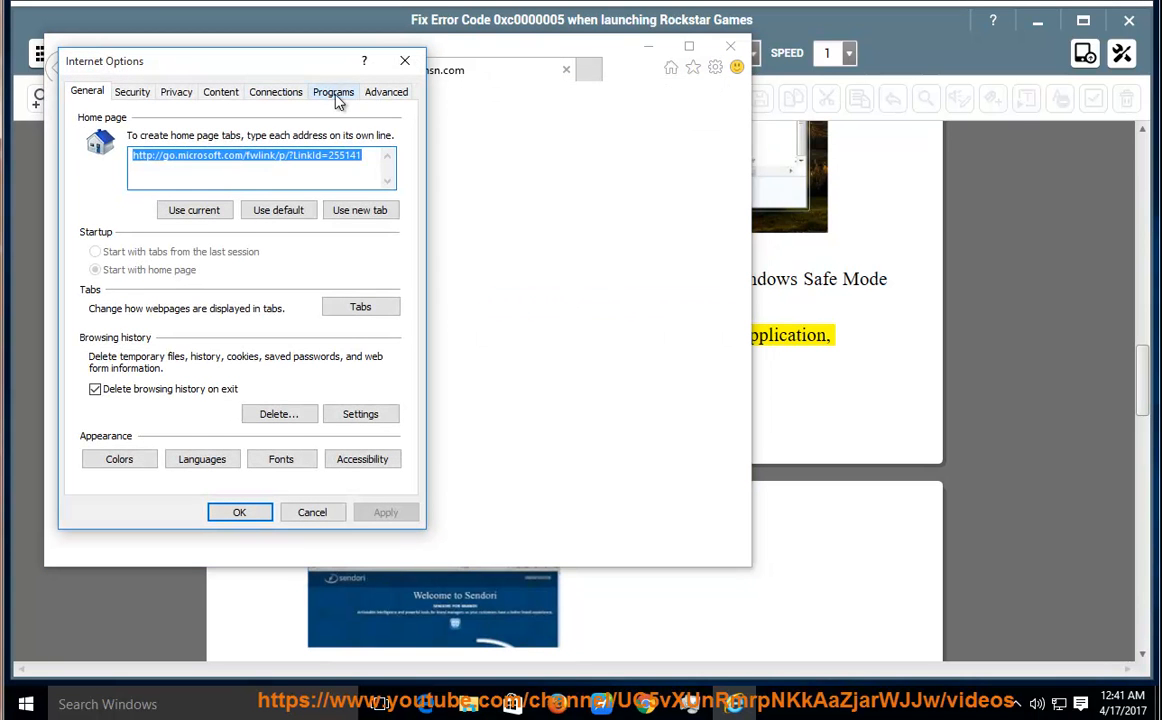
{"action": "left_click", "coordinate": [334, 92]}
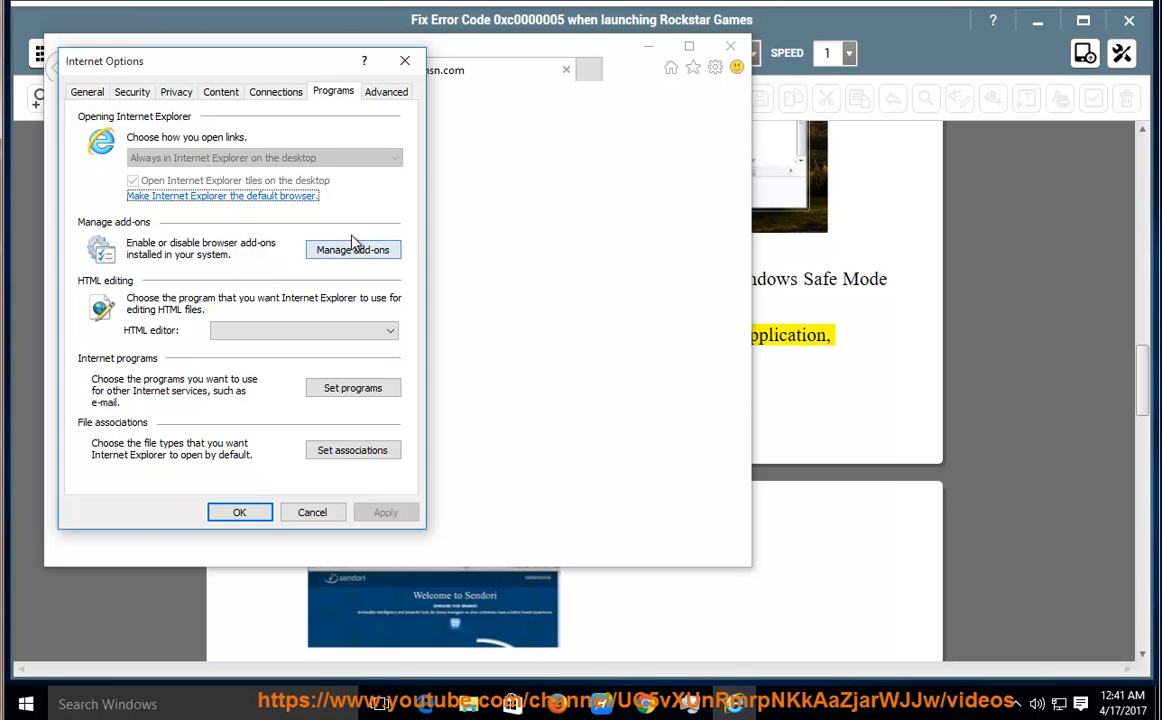
{"action": "left_click", "coordinate": [352, 248]}
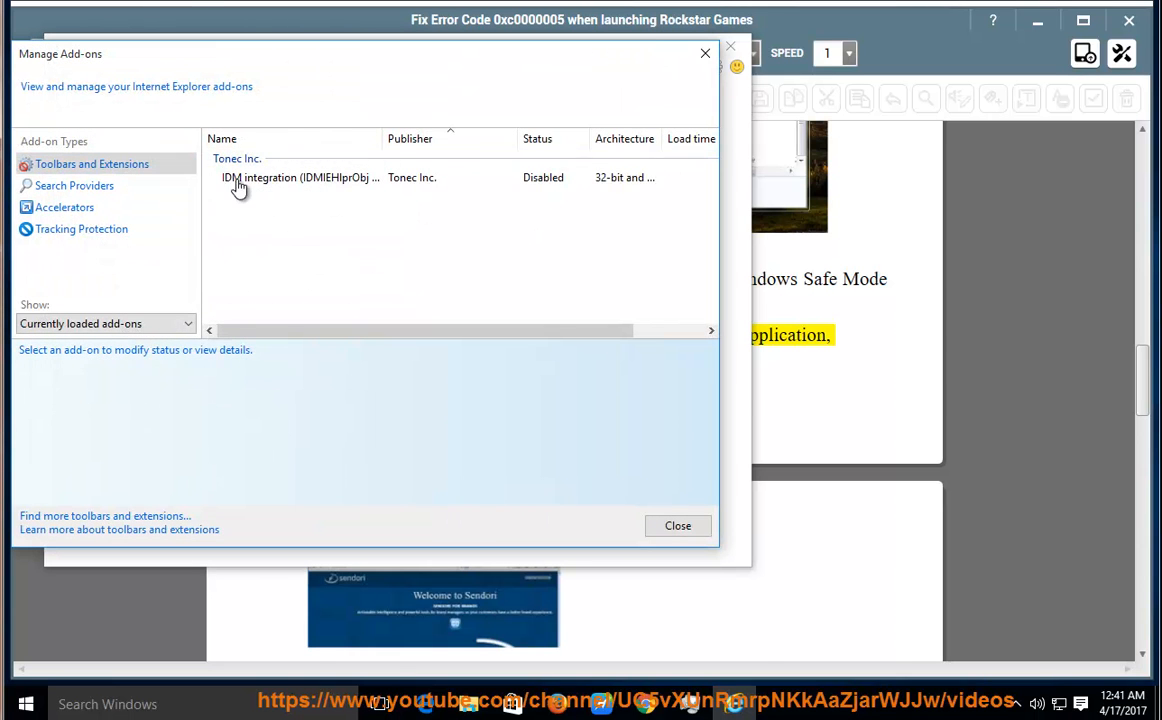
{"action": "mouse_move", "coordinate": [564, 192]}
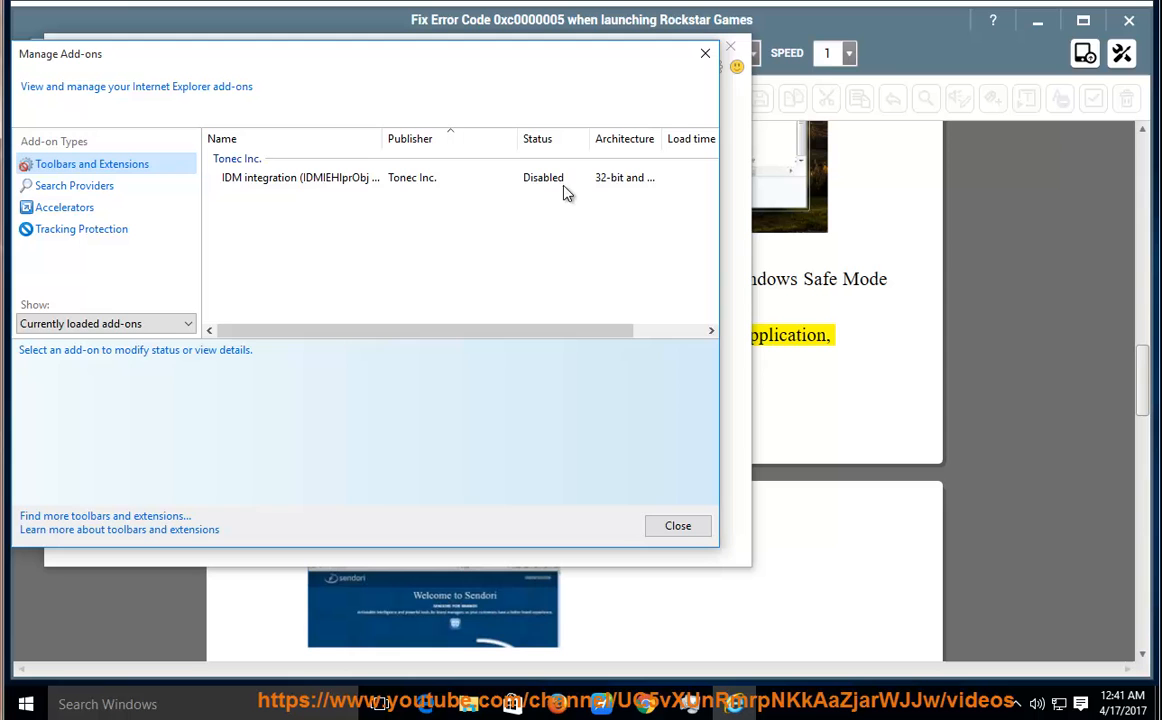
{"action": "left_click", "coordinate": [676, 524]}
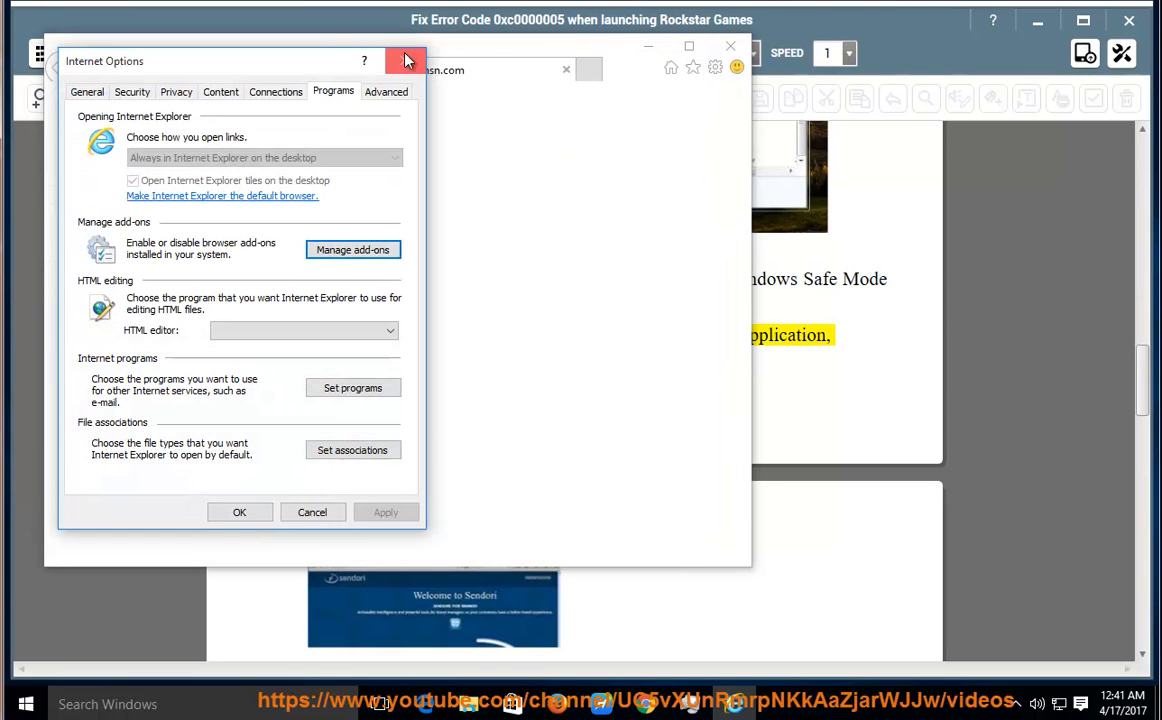
{"action": "left_click", "coordinate": [406, 60]}
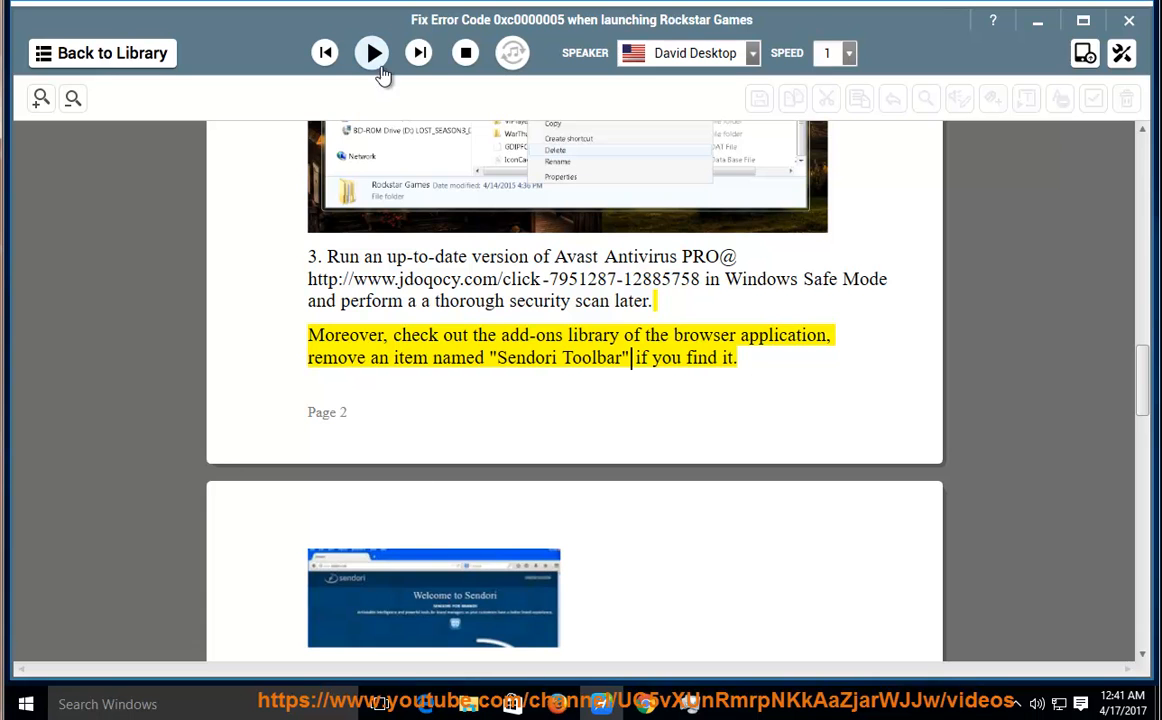
Read the Sendori Toolbar, Skylake hyper-threading and BIOS reset tips through step 5 on recording devices
{"action": "left_click", "coordinate": [370, 52]}
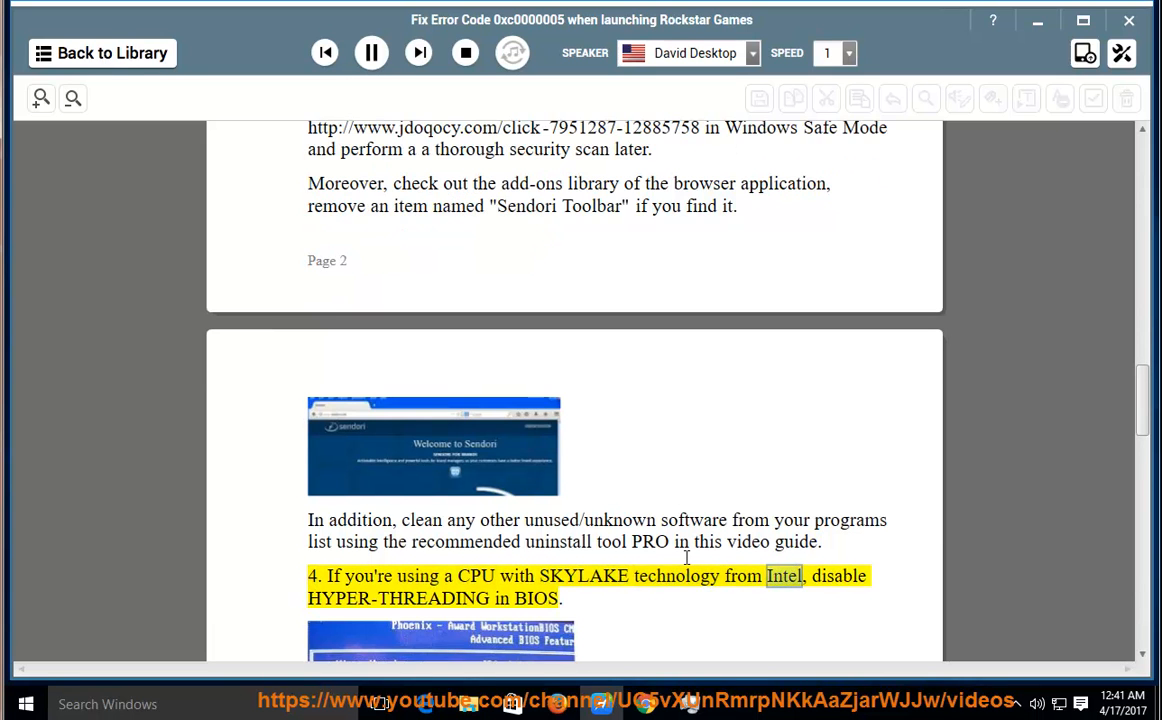
{"action": "scroll", "scroll_direction": "down", "scroll_amount": 3}
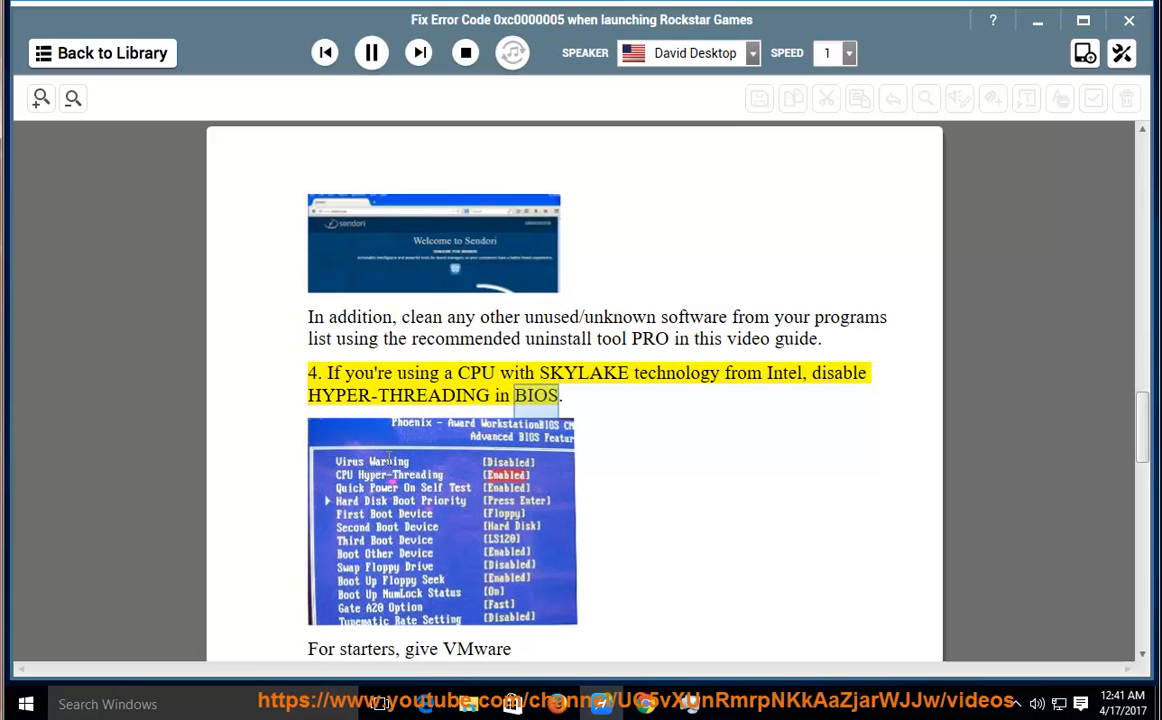
{"action": "scroll", "scroll_direction": "down", "scroll_amount": 3}
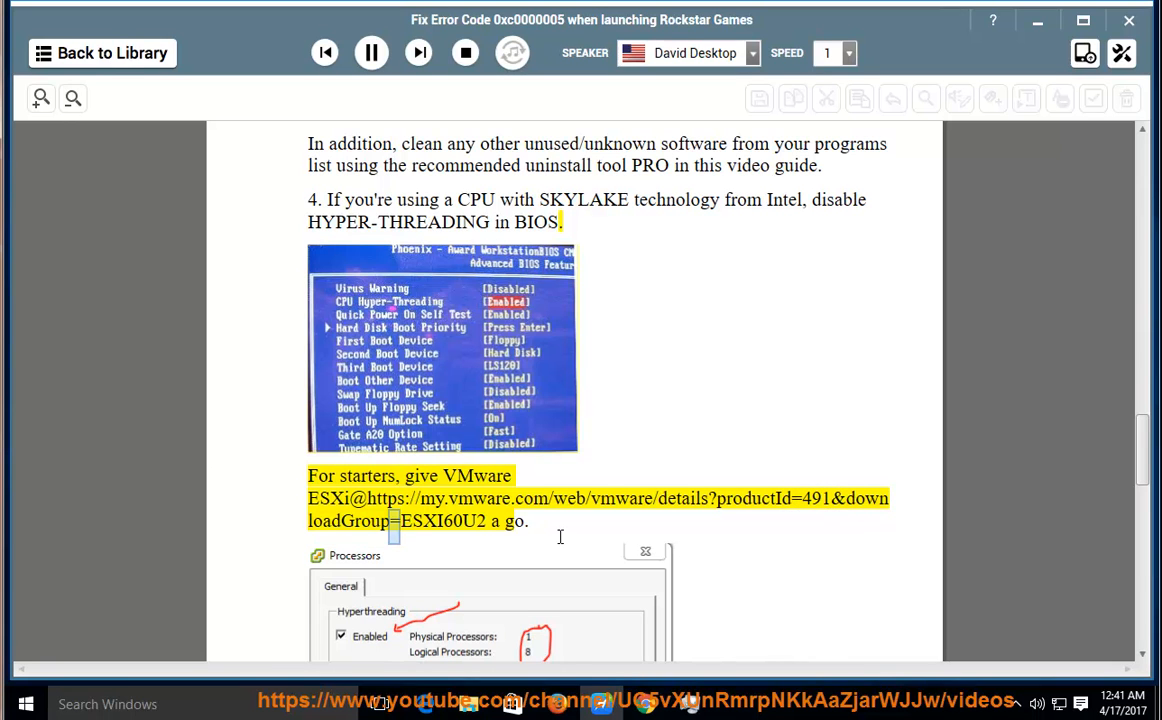
{"action": "scroll", "scroll_direction": "down", "scroll_amount": 3}
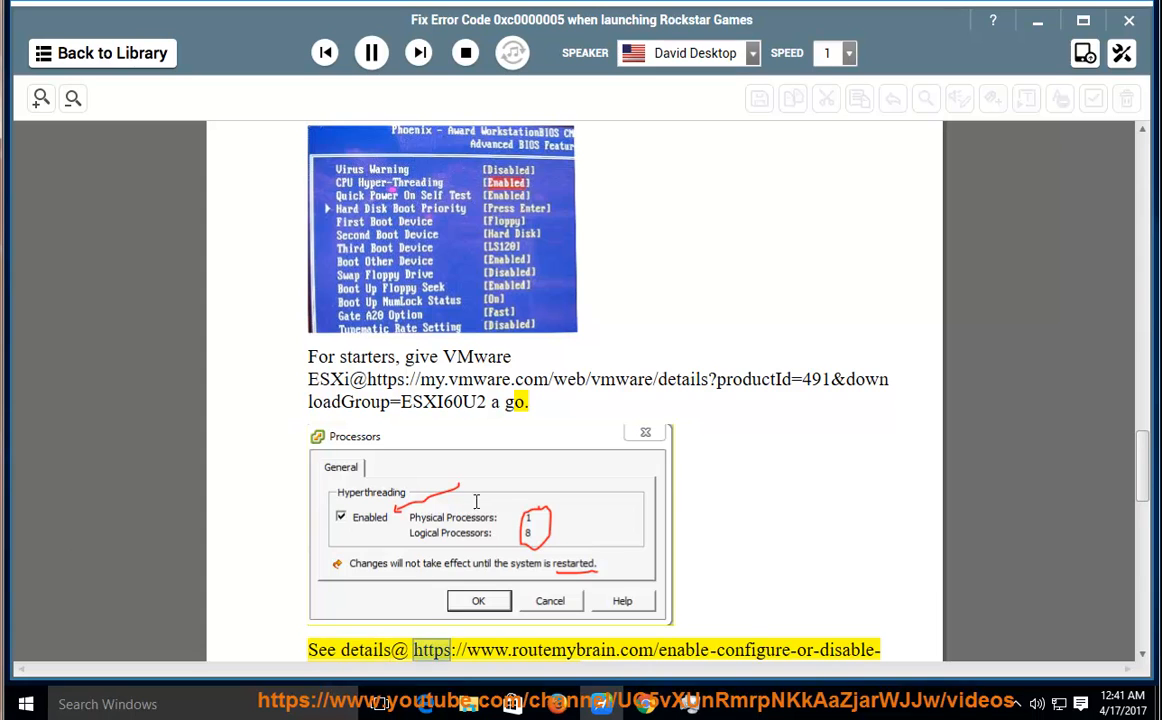
{"action": "scroll", "scroll_direction": "down", "scroll_amount": 3}
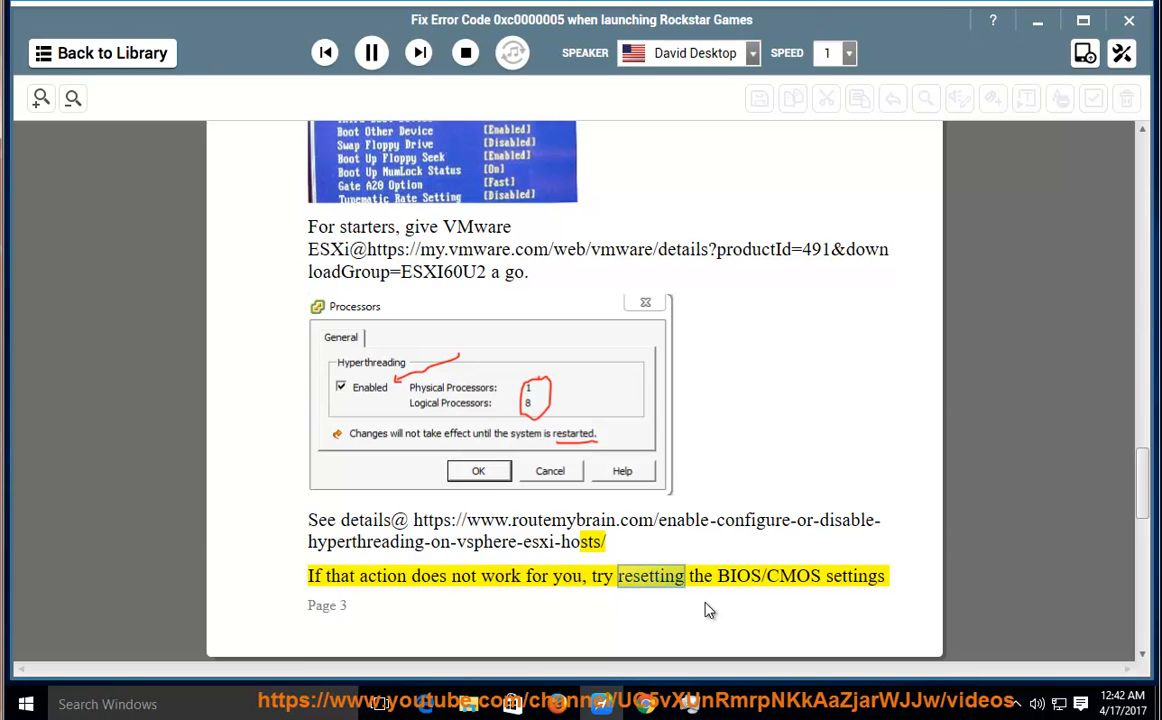
{"action": "scroll", "scroll_direction": "down", "scroll_amount": 3}
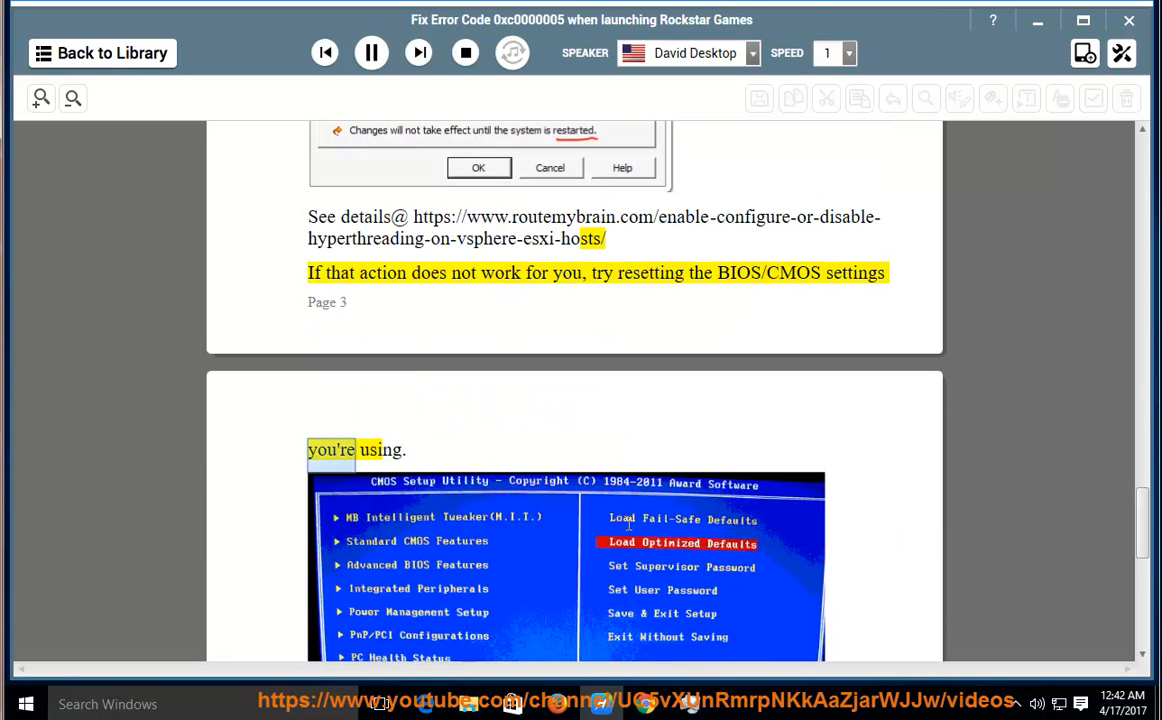
{"action": "scroll", "scroll_direction": "down", "scroll_amount": 3}
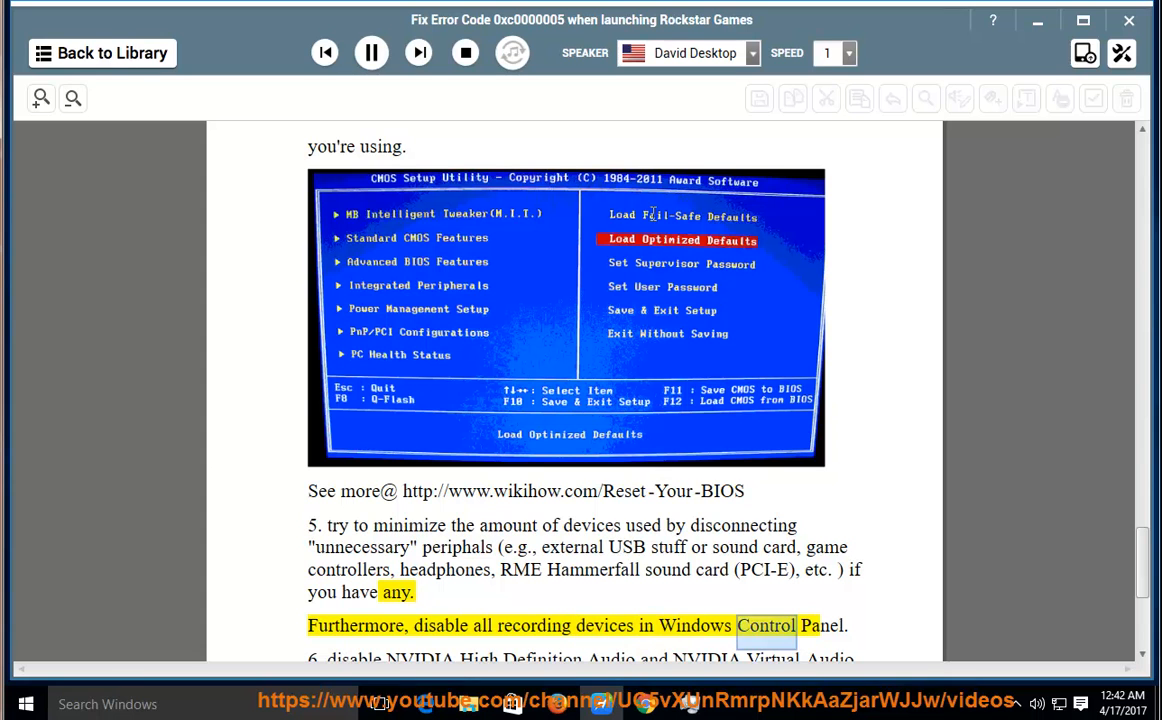
Search Control Panel Home for 'SOU' to bring up the Sound entry
{"action": "left_click", "coordinate": [370, 52]}
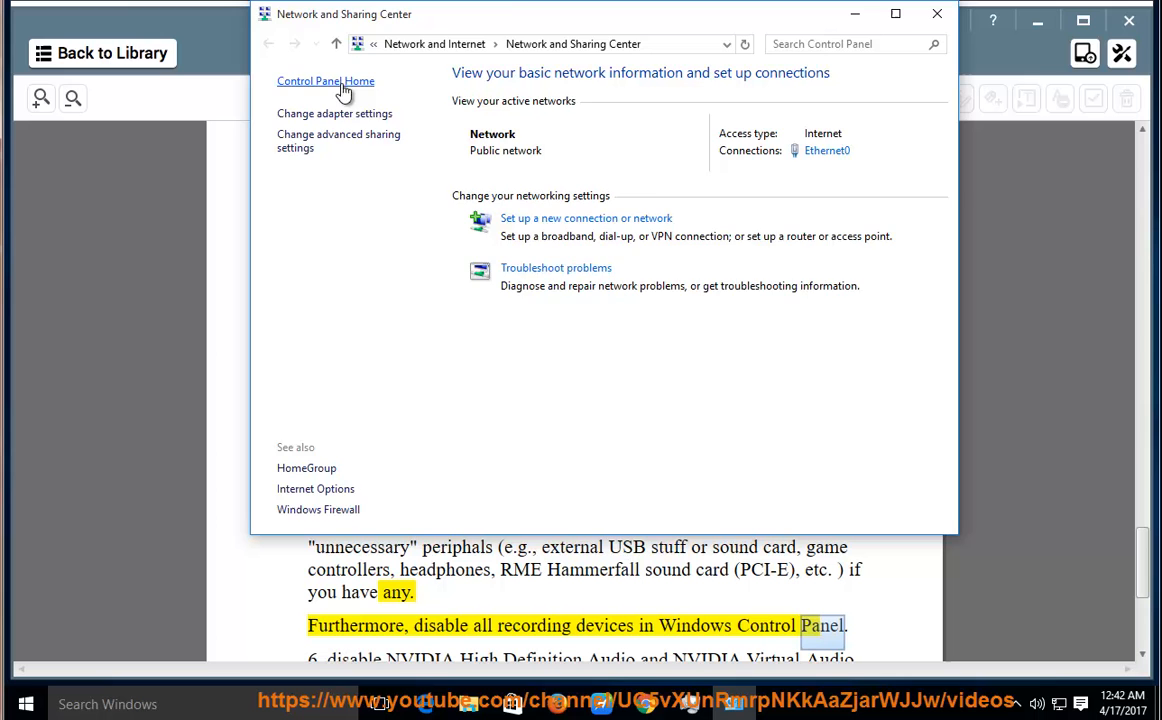
{"action": "left_click", "coordinate": [324, 80]}
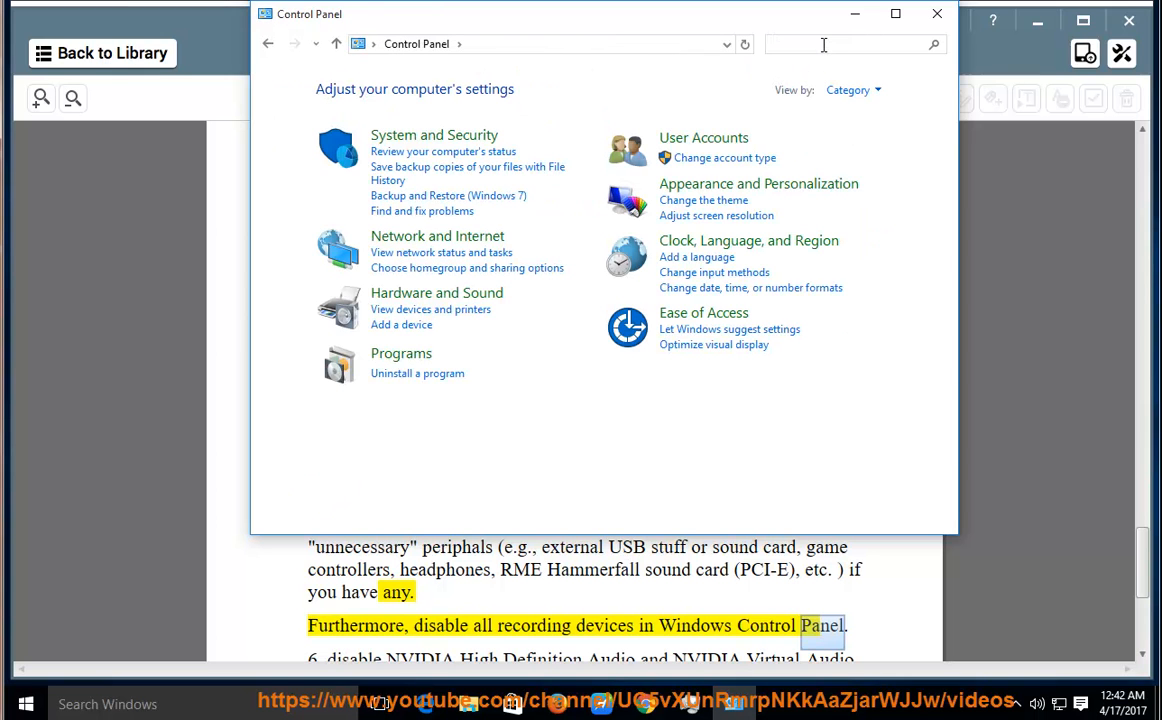
{"action": "type", "text": "SOU"}
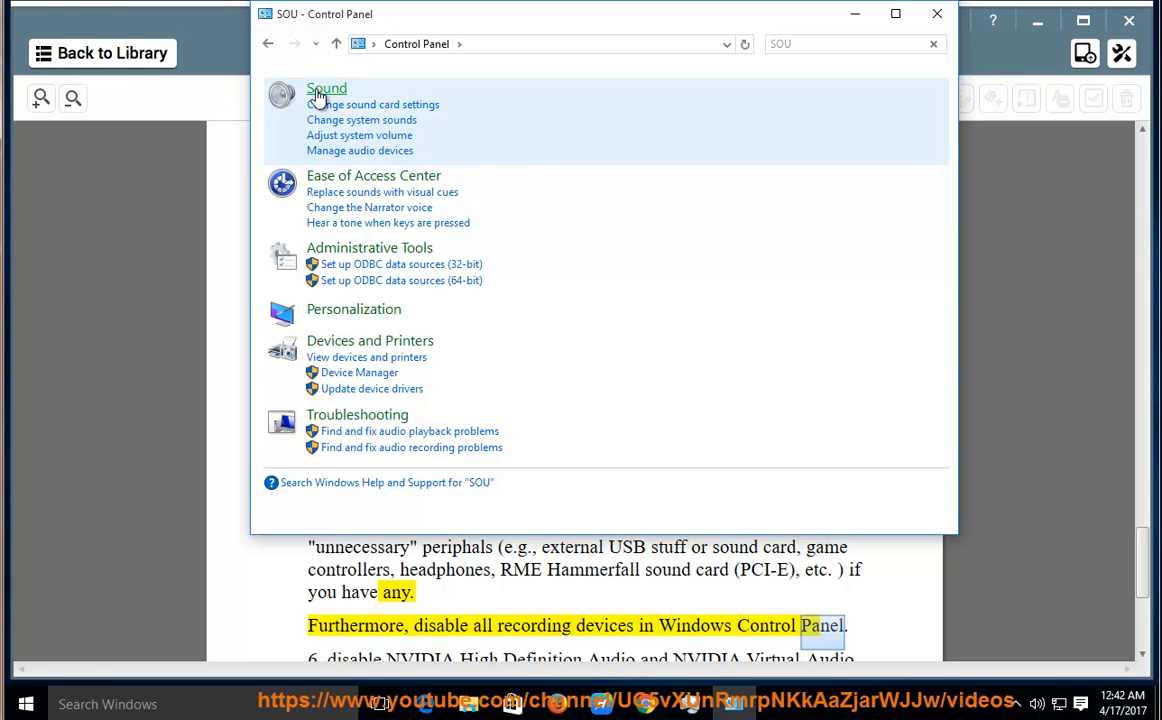
Set the microphone's Device usage to 'Don't use this device (disable)' under Sound Recording, then return to the guide
{"action": "left_click", "coordinate": [328, 88]}
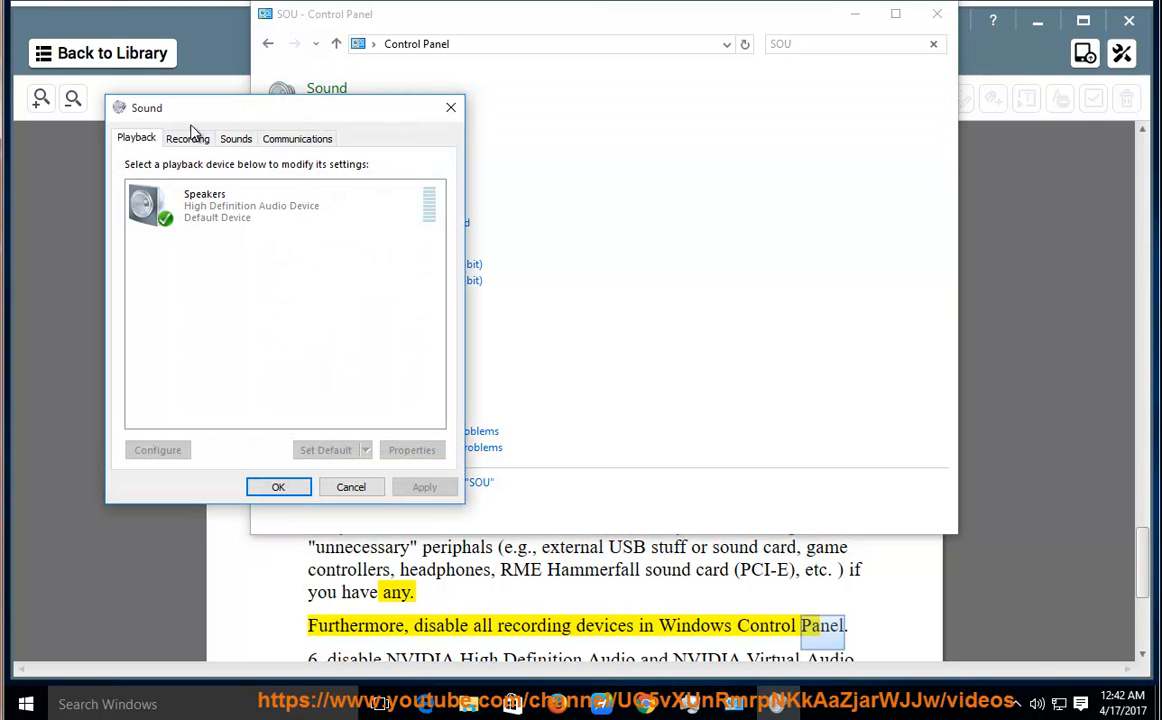
{"action": "left_click", "coordinate": [188, 138]}
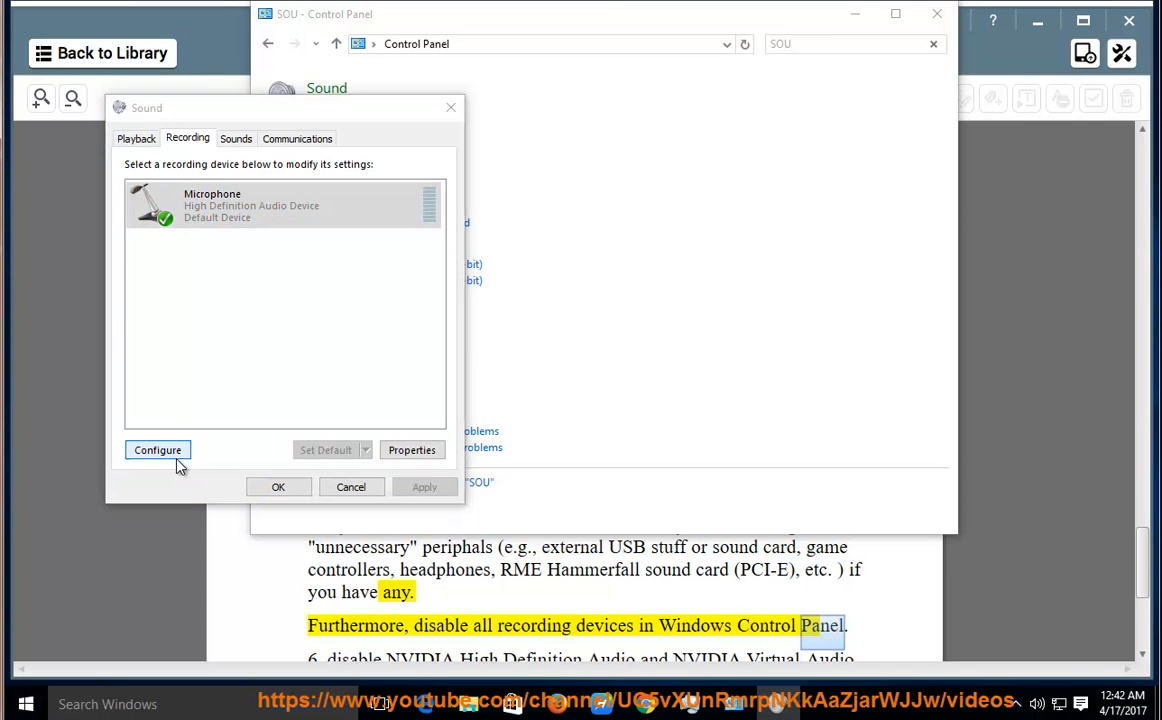
{"action": "left_click", "coordinate": [156, 448]}
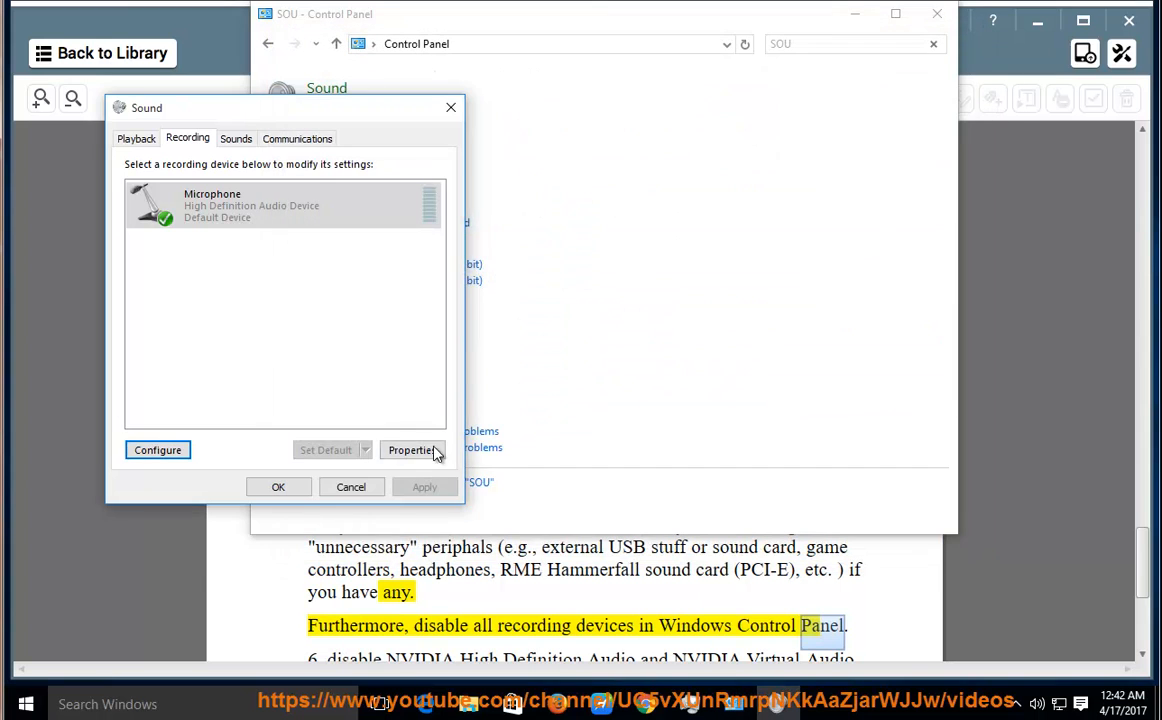
{"action": "left_click", "coordinate": [412, 448]}
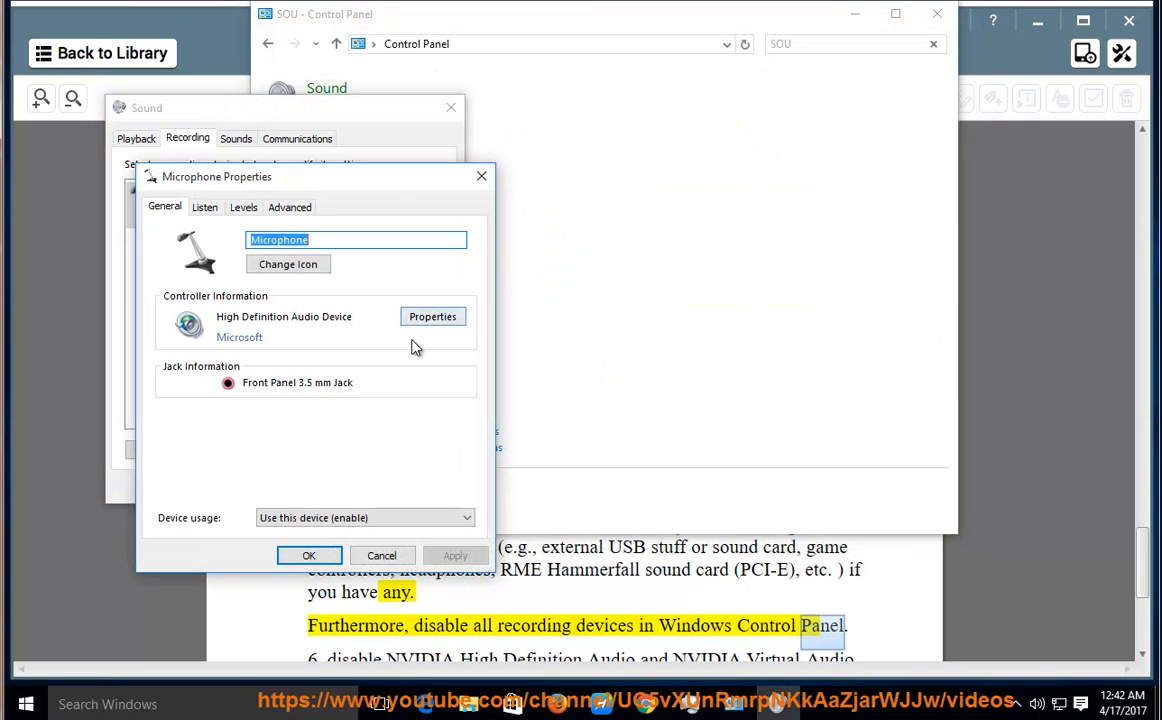
{"action": "left_click", "coordinate": [364, 516]}
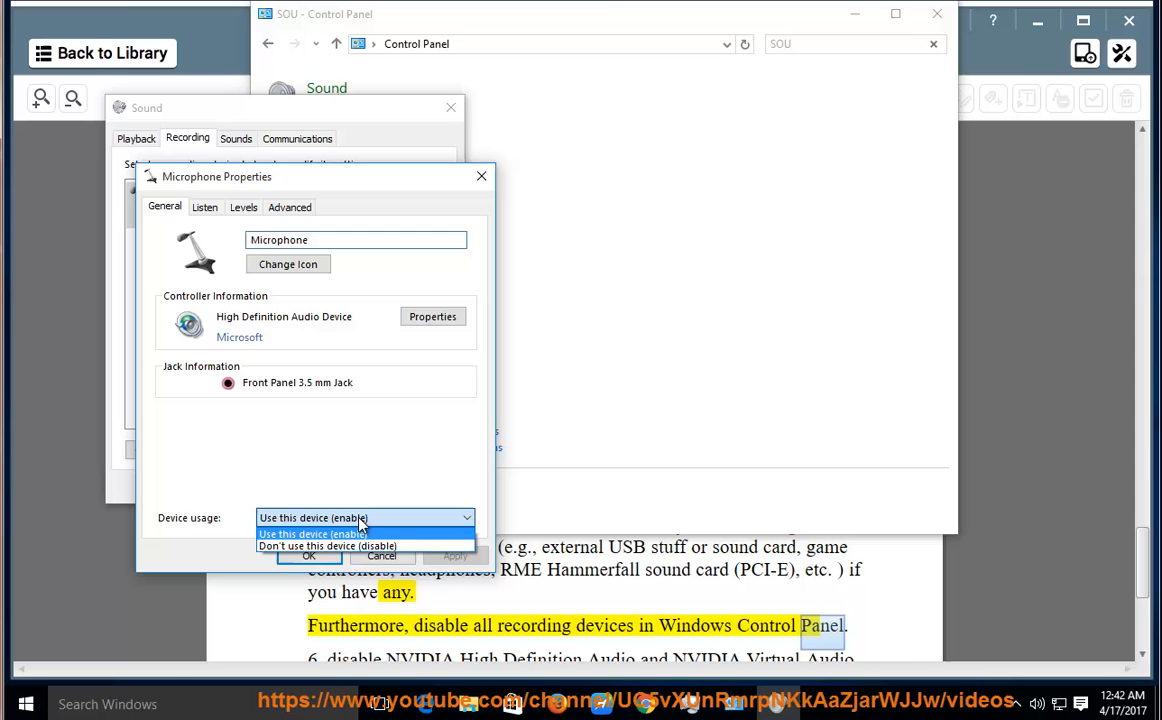
{"action": "left_click", "coordinate": [312, 532]}
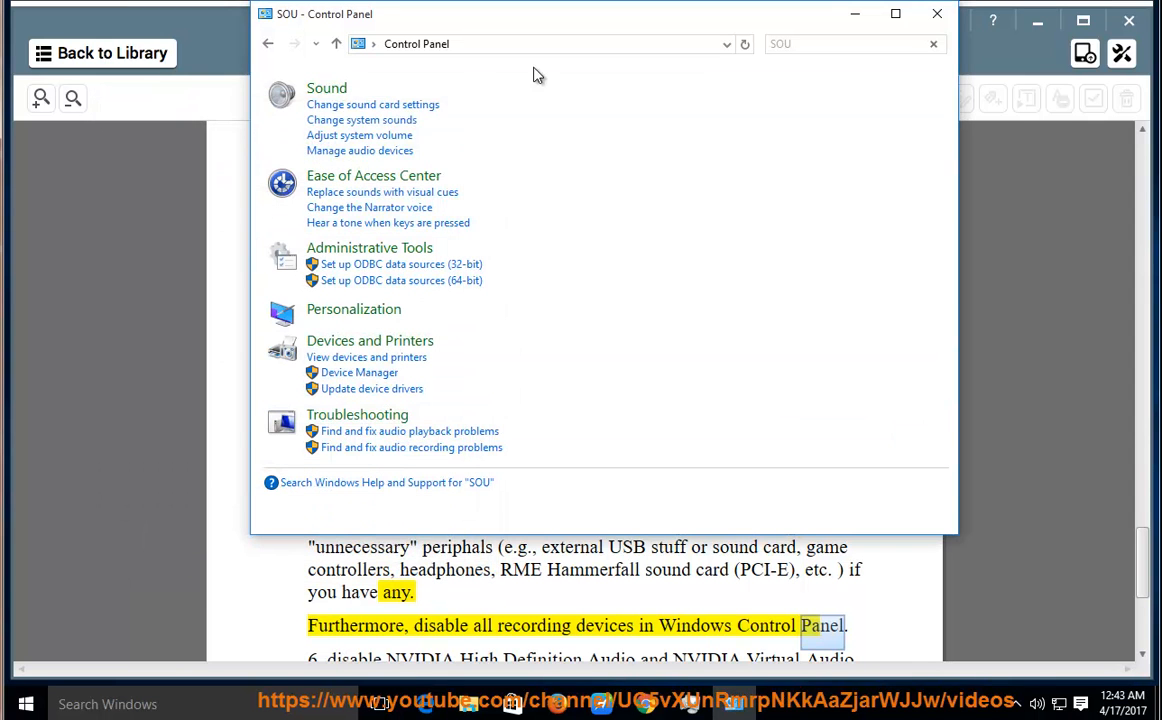
{"action": "left_click", "coordinate": [936, 12]}
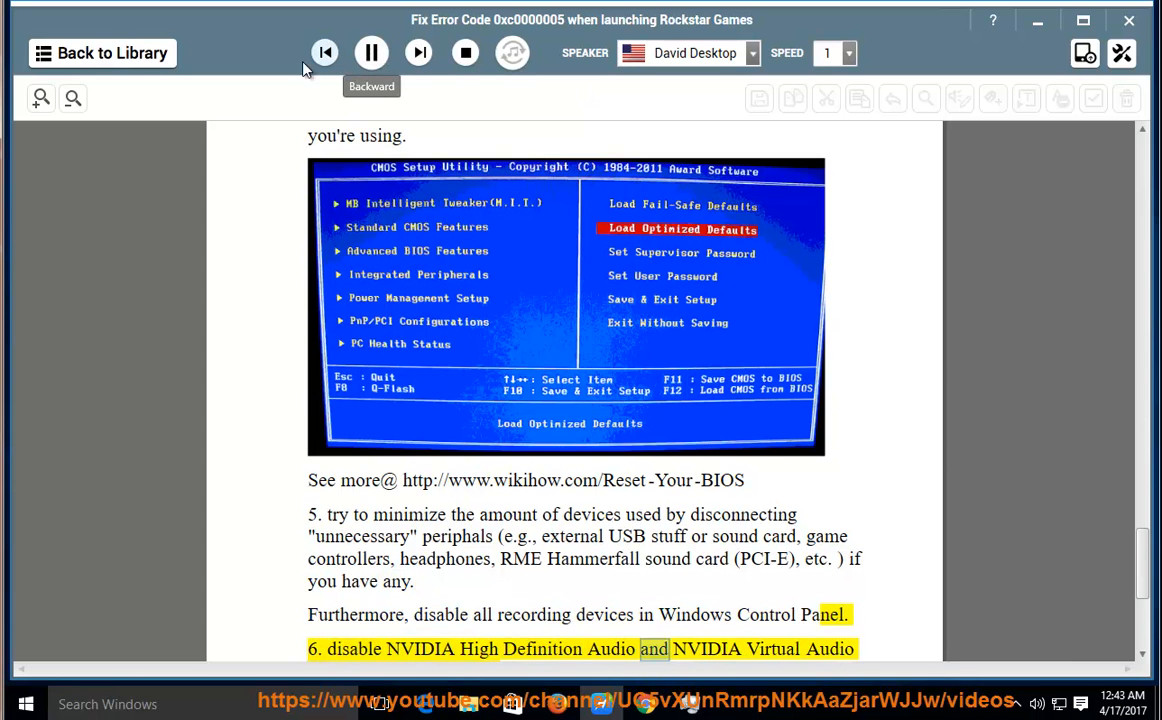
Pause the read-aloud after step 6 about disabling NVIDIA audio devices and return to the guide's title
{"action": "scroll", "scroll_direction": "down", "scroll_amount": 3}
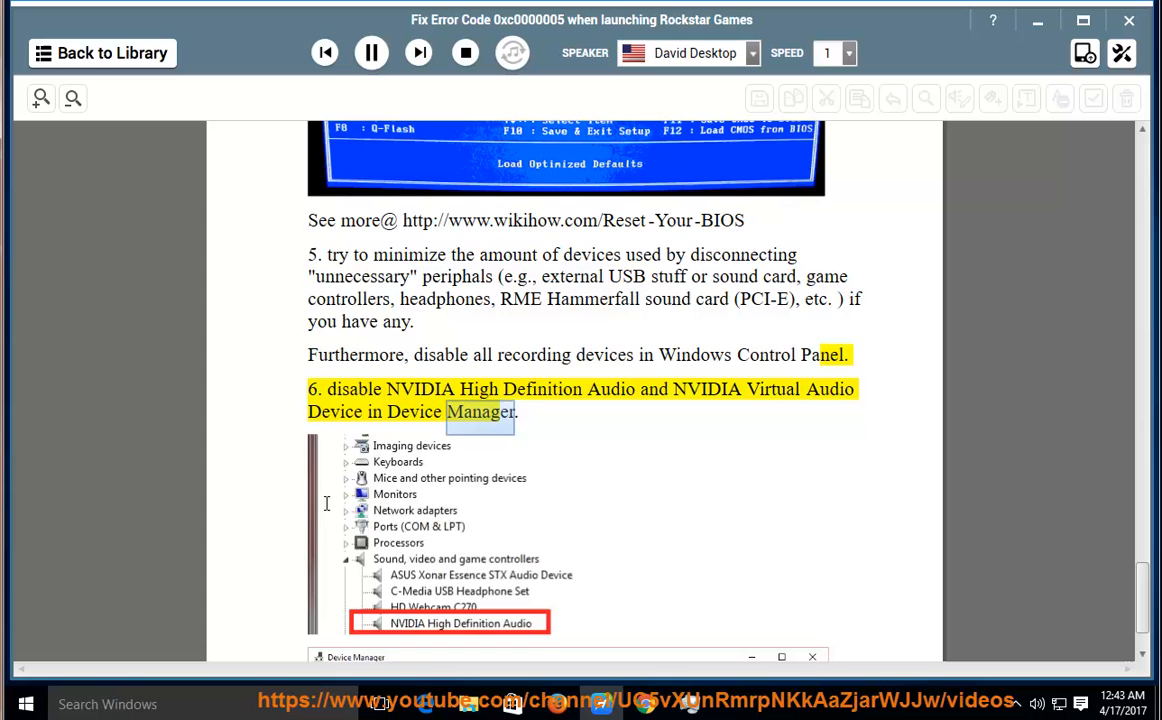
{"action": "left_click", "coordinate": [370, 52]}
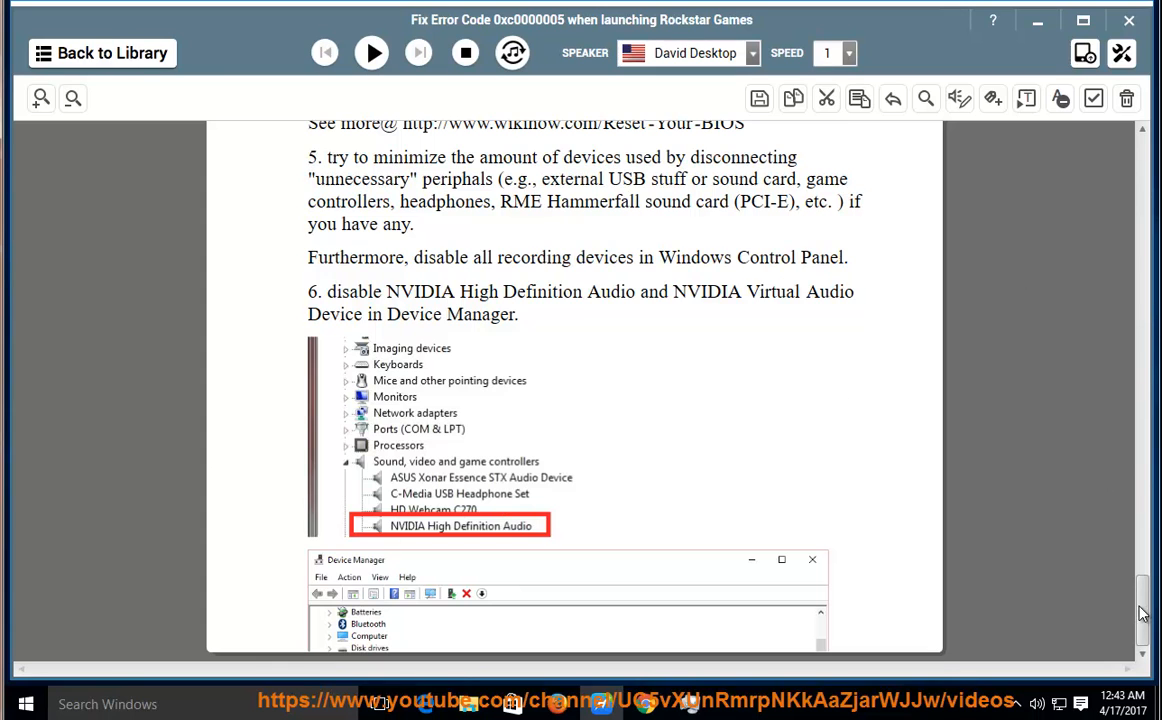
{"action": "scroll", "scroll_direction": "up", "scroll_amount": 3}
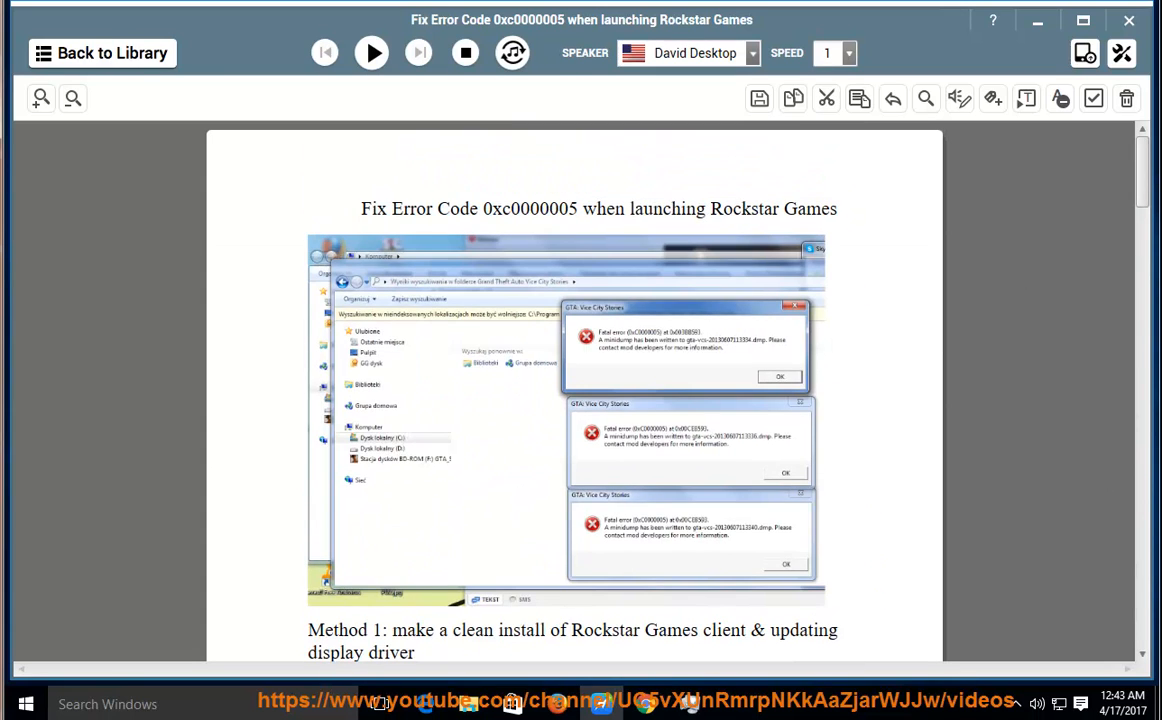